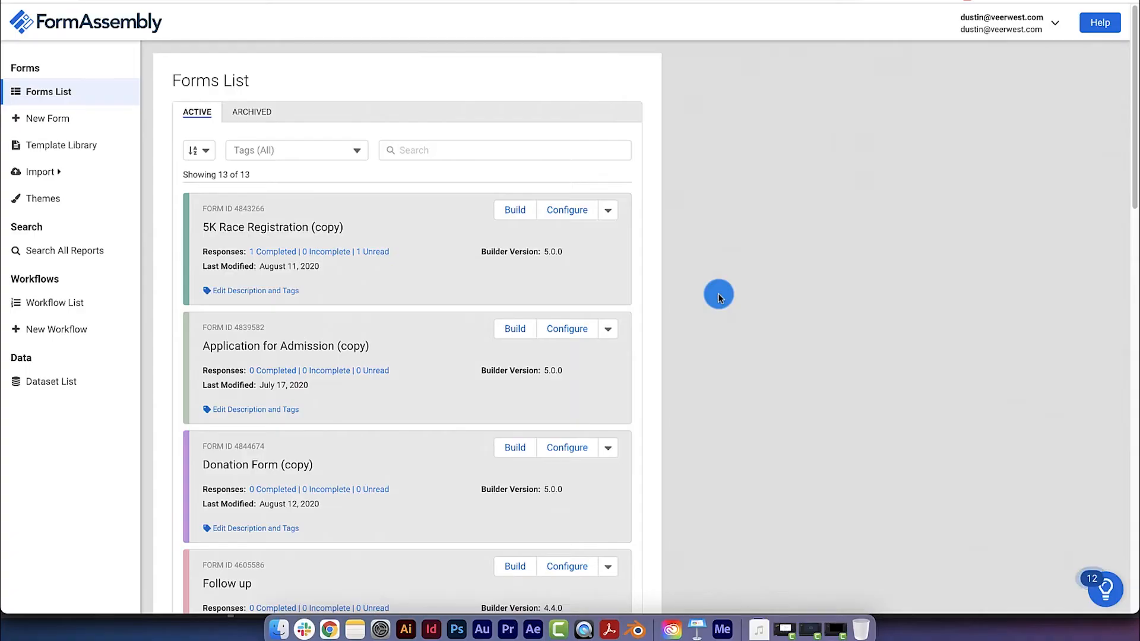
mouse_move(716, 181)
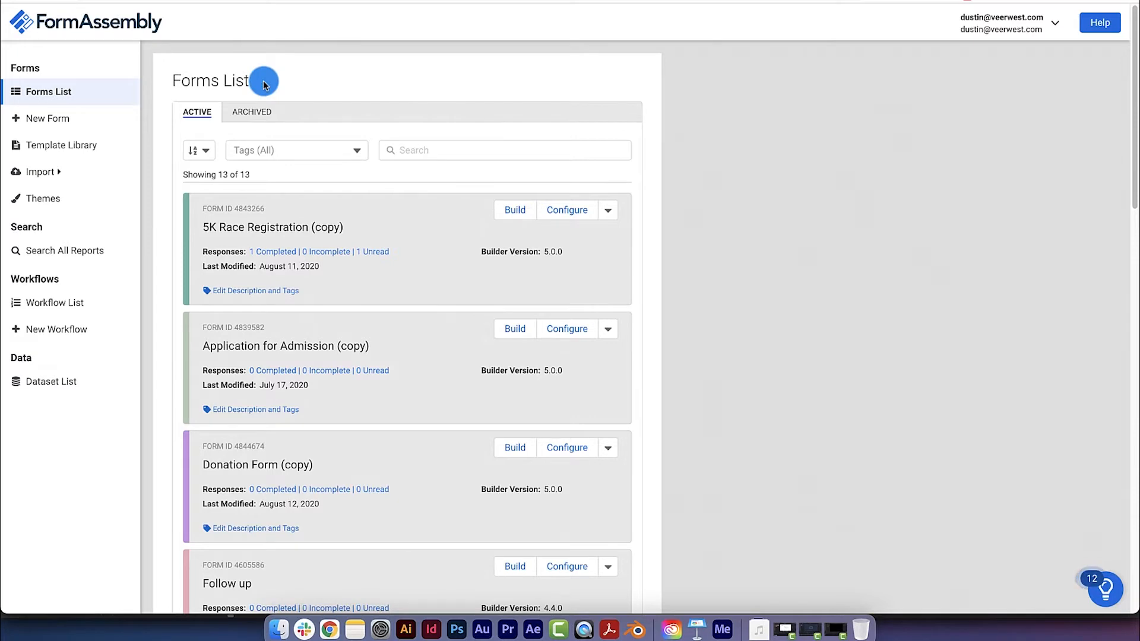
Start a new blank form from the sidebar so the builder opens untitled and empty
scroll("down", 3)
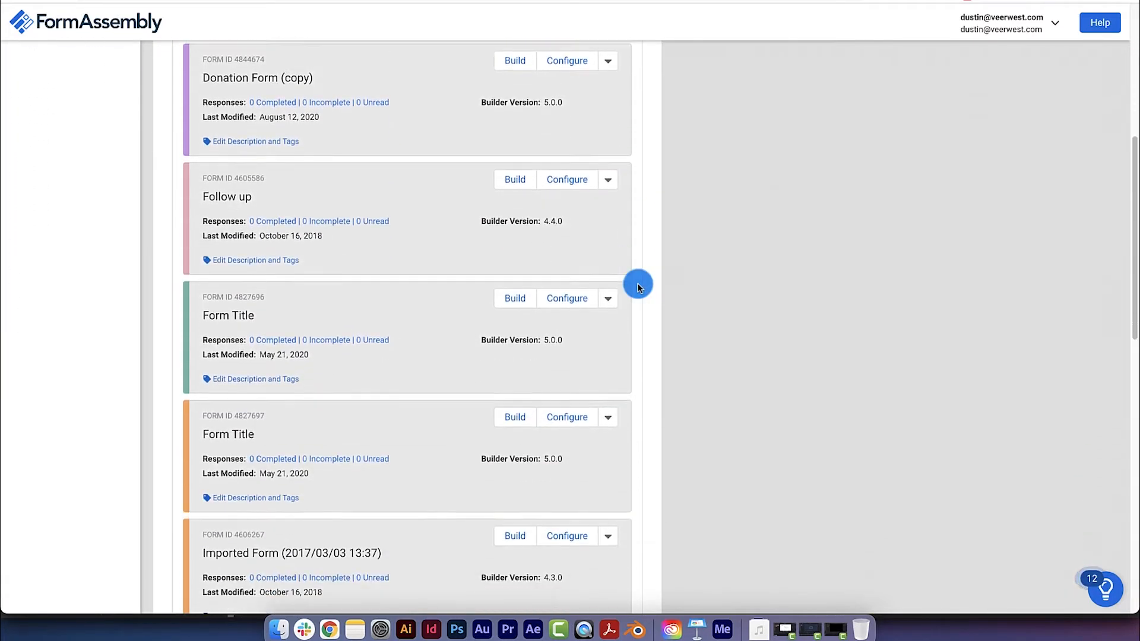
scroll("up", 3)
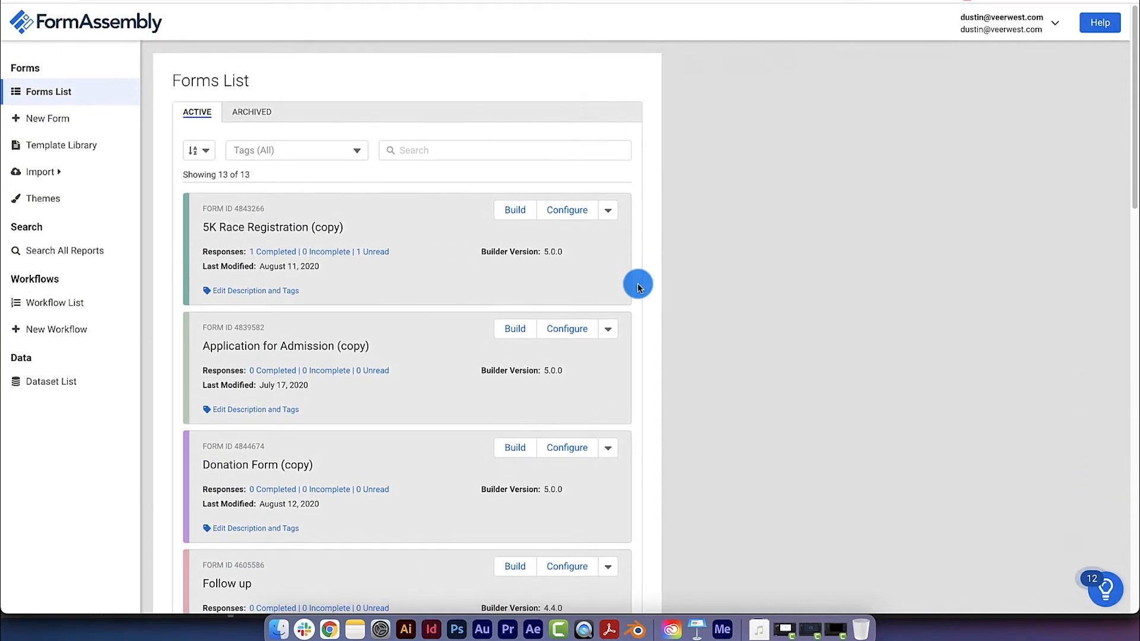
mouse_move(437, 59)
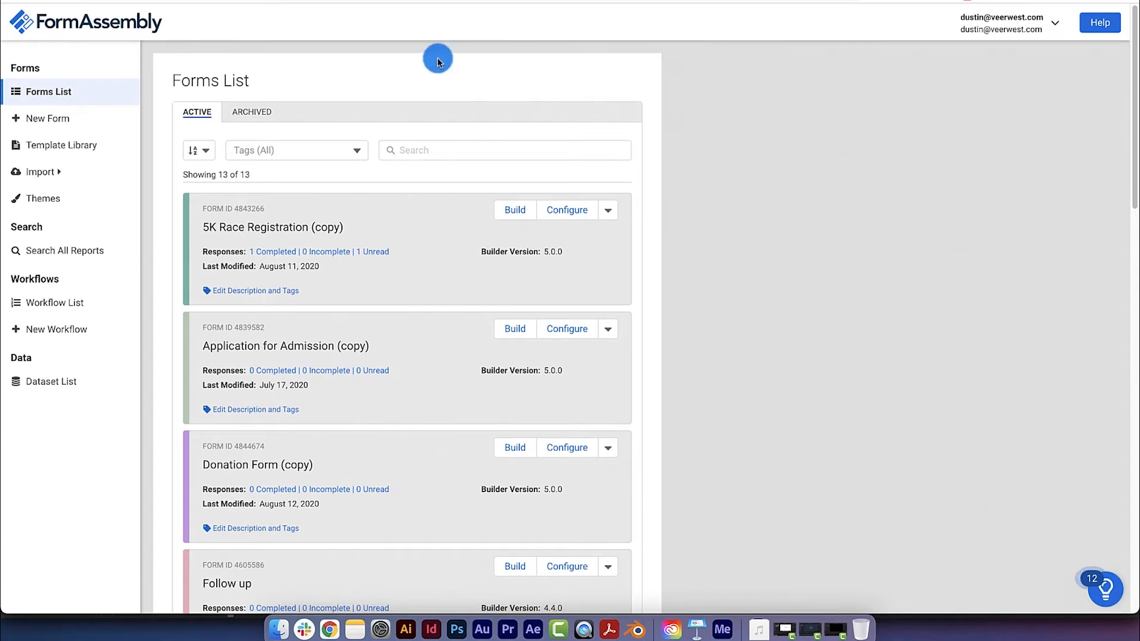
mouse_move(297, 61)
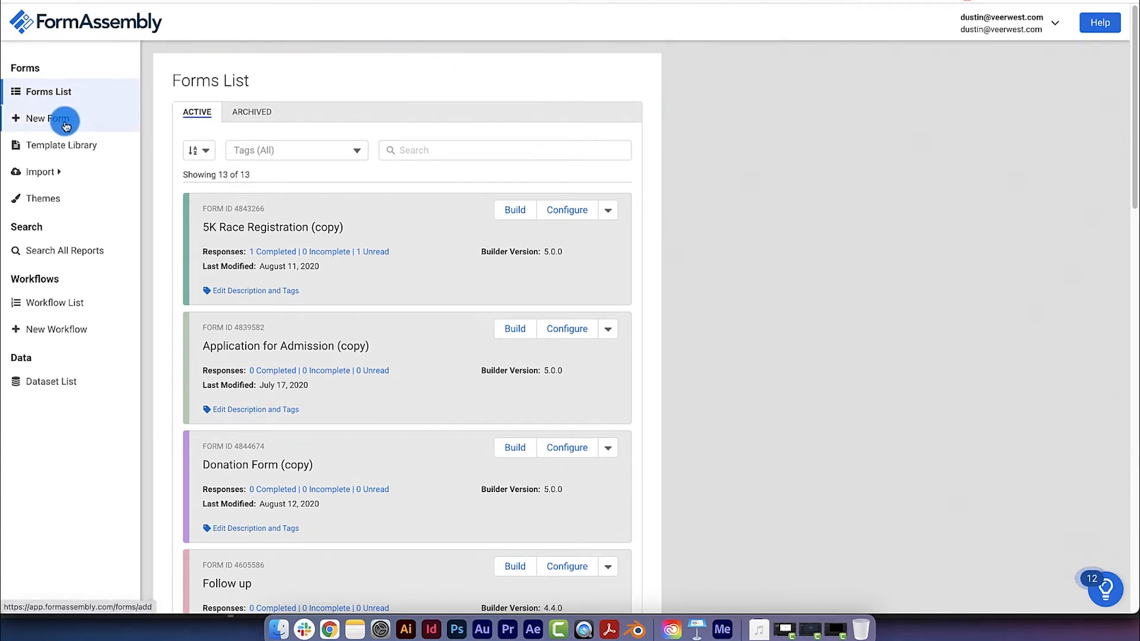
left_click(57, 121)
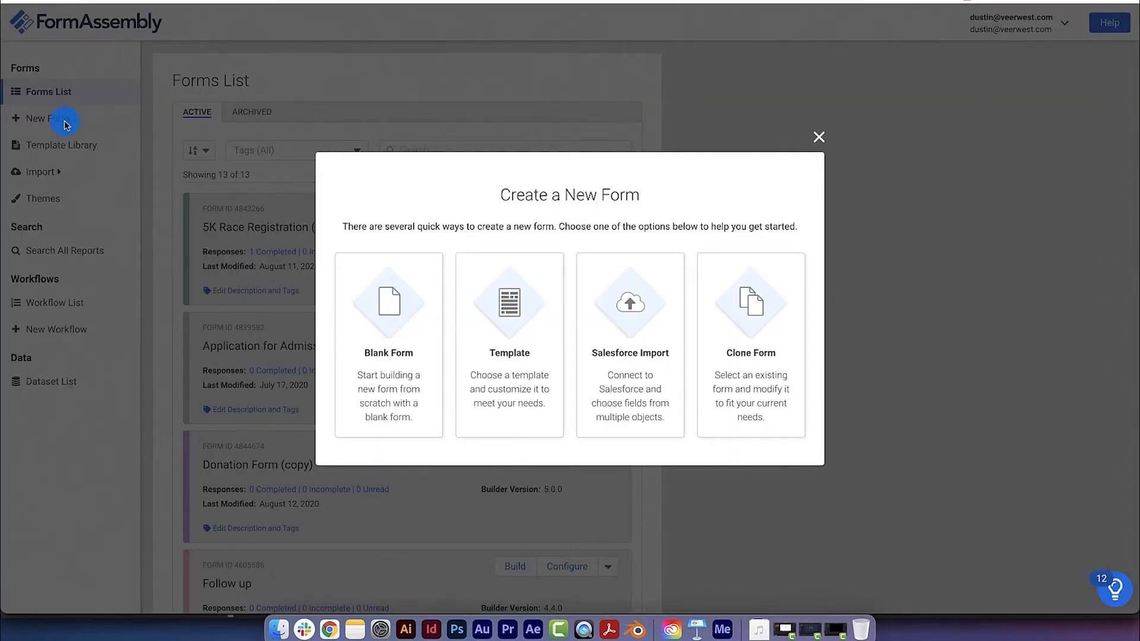
mouse_move(337, 233)
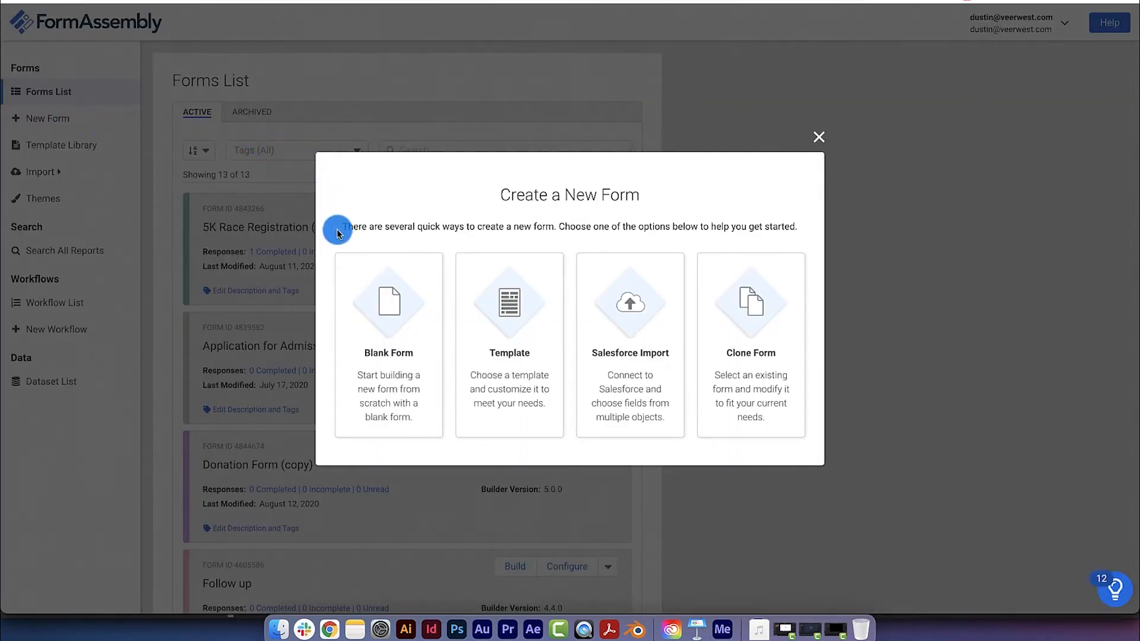
mouse_move(320, 316)
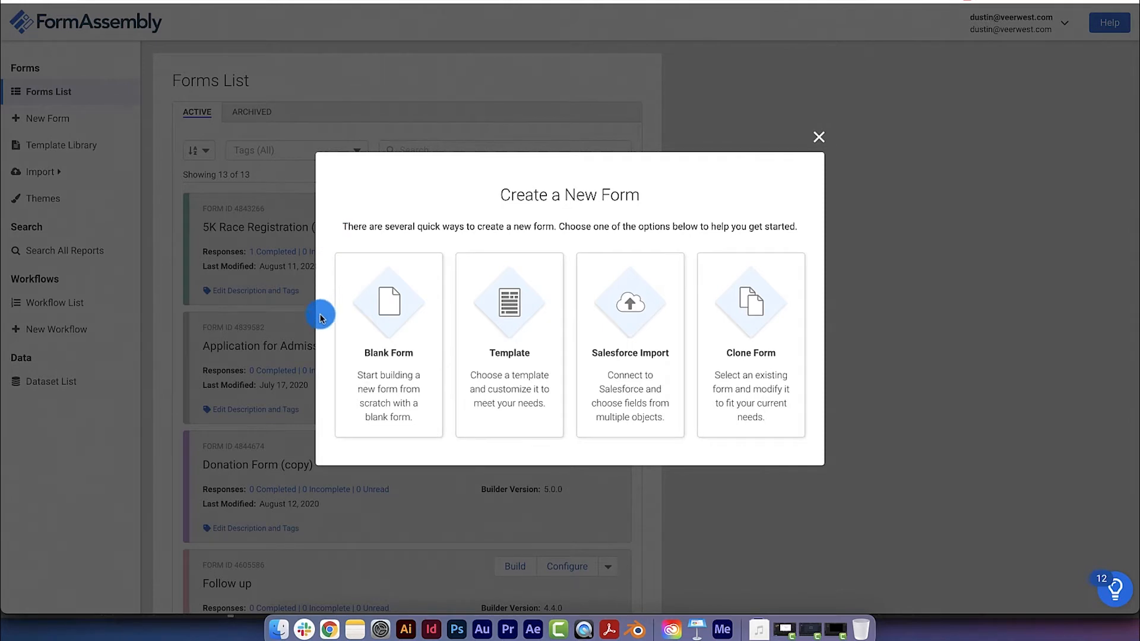
mouse_move(423, 456)
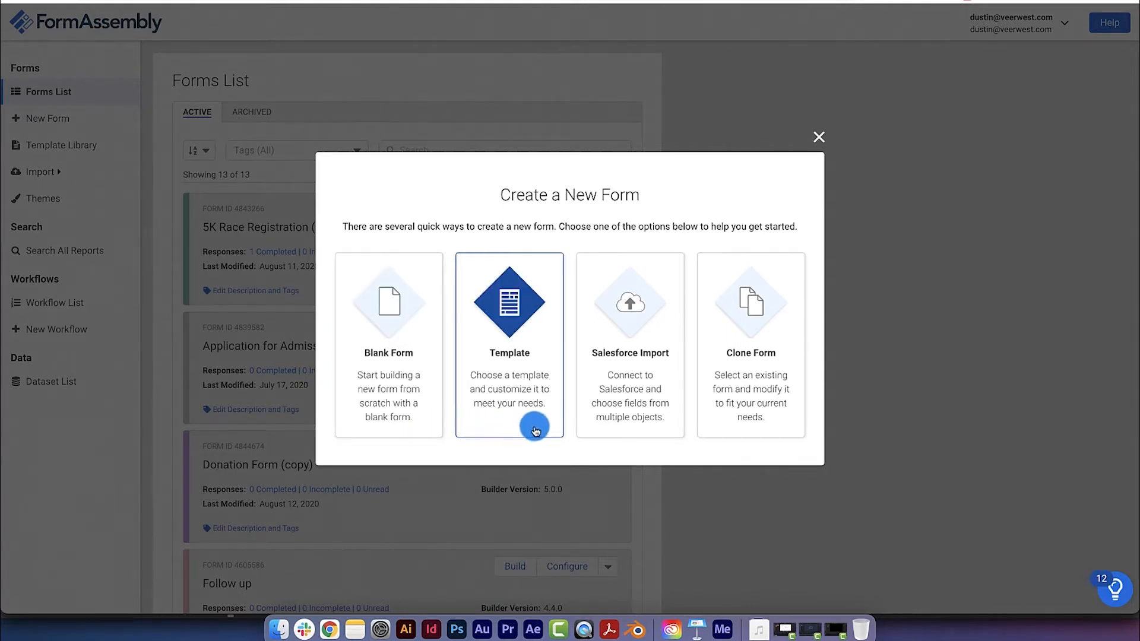
mouse_move(544, 424)
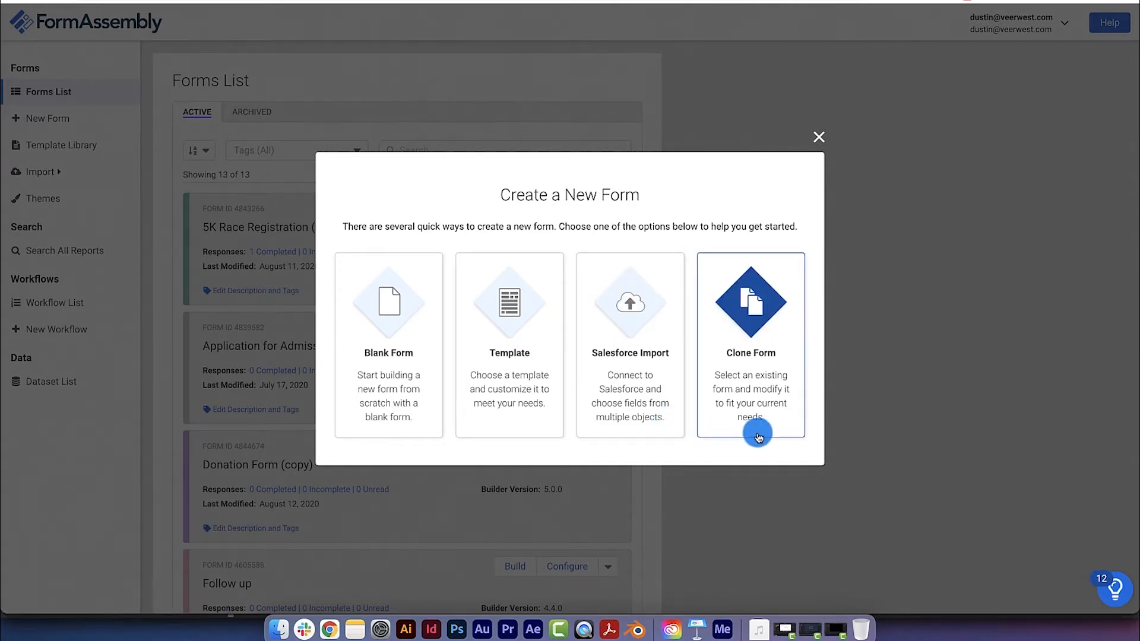
mouse_move(776, 427)
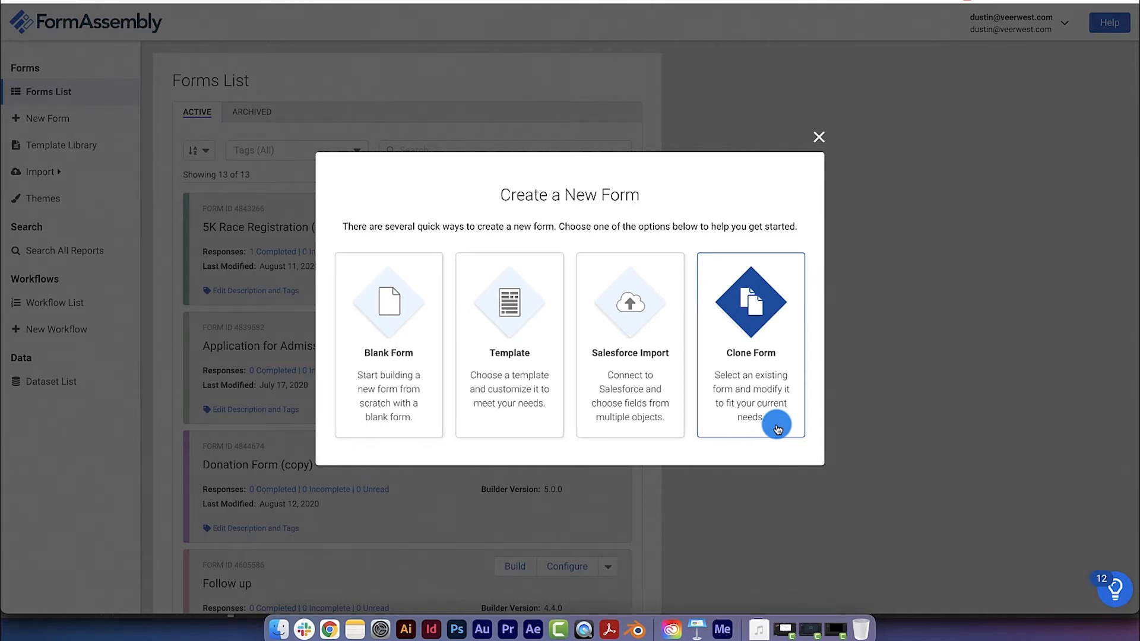
left_click(399, 359)
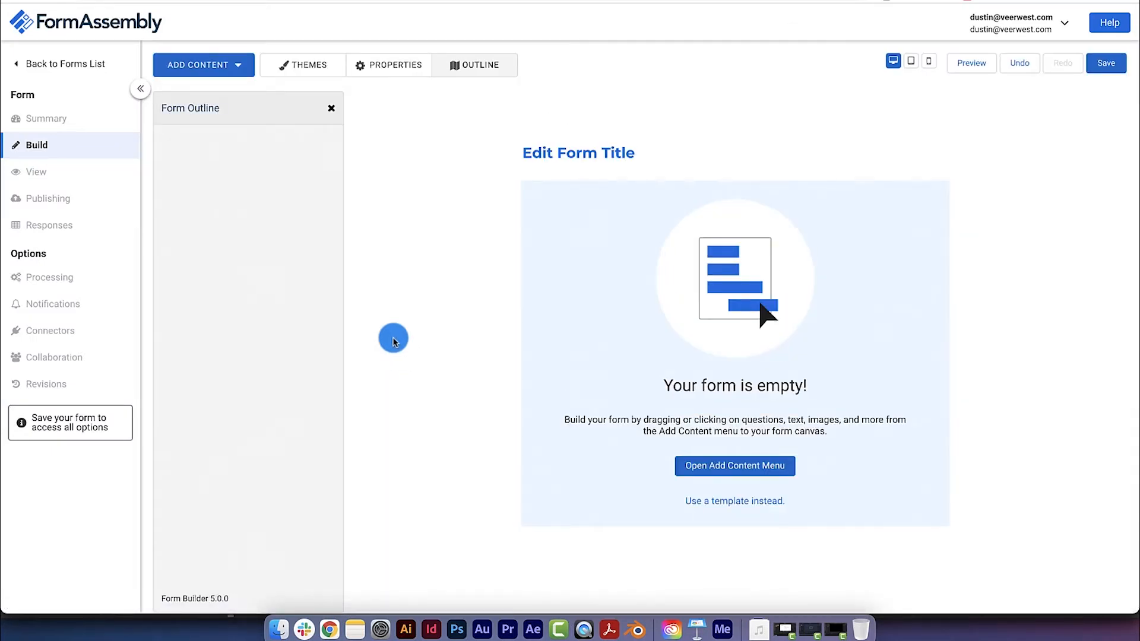
Close the Form Outline and title the form 'Reach Out'
left_click(332, 108)
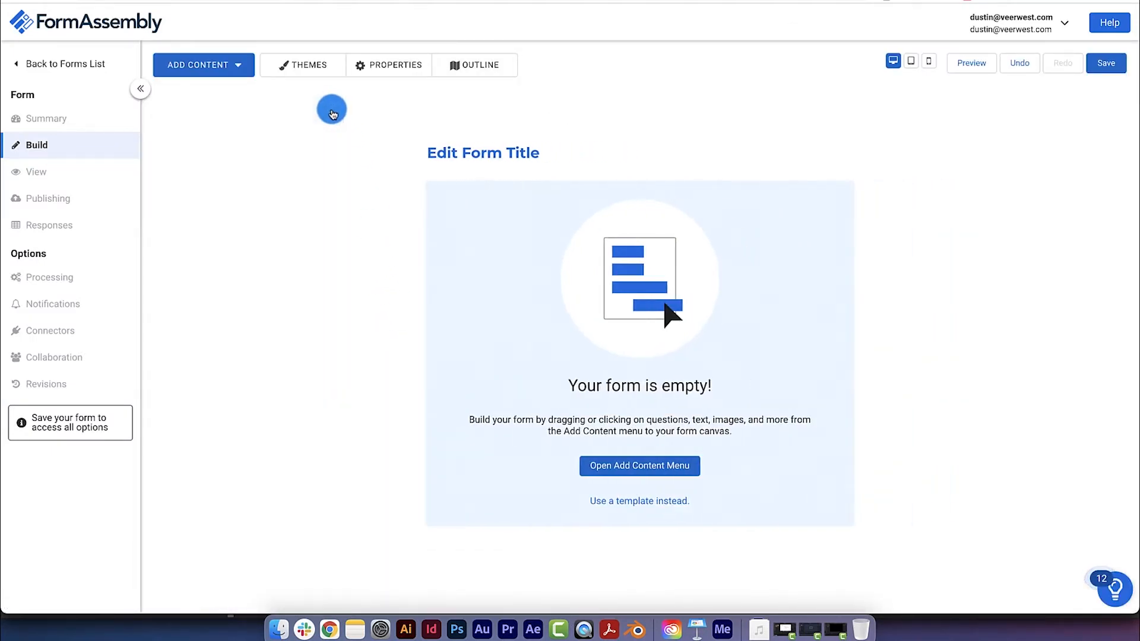
mouse_move(320, 320)
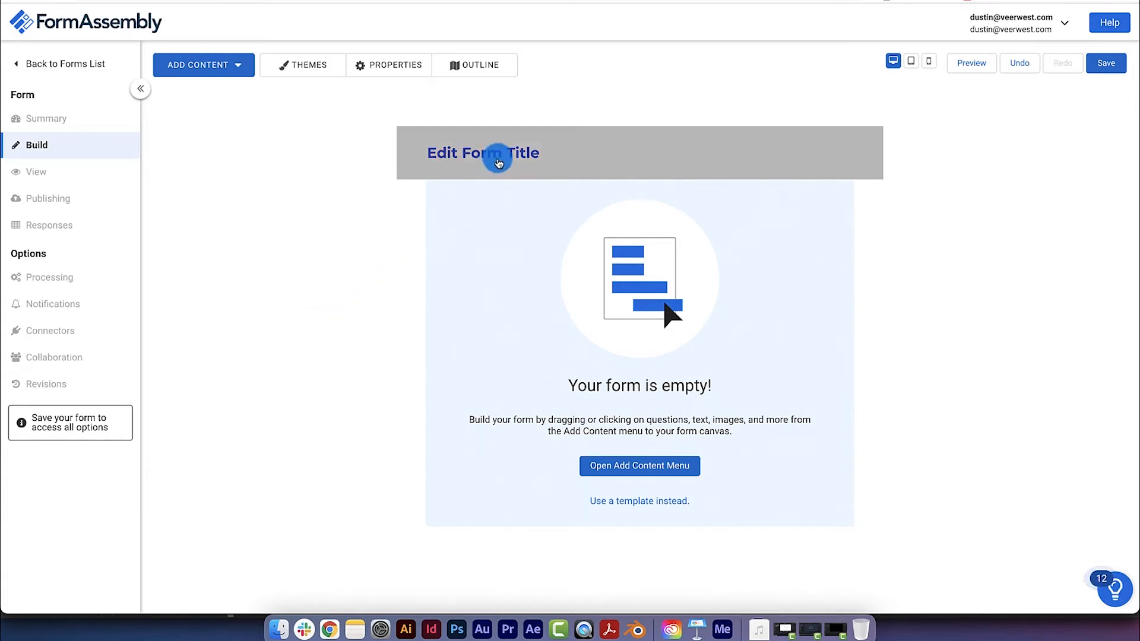
left_click(497, 156)
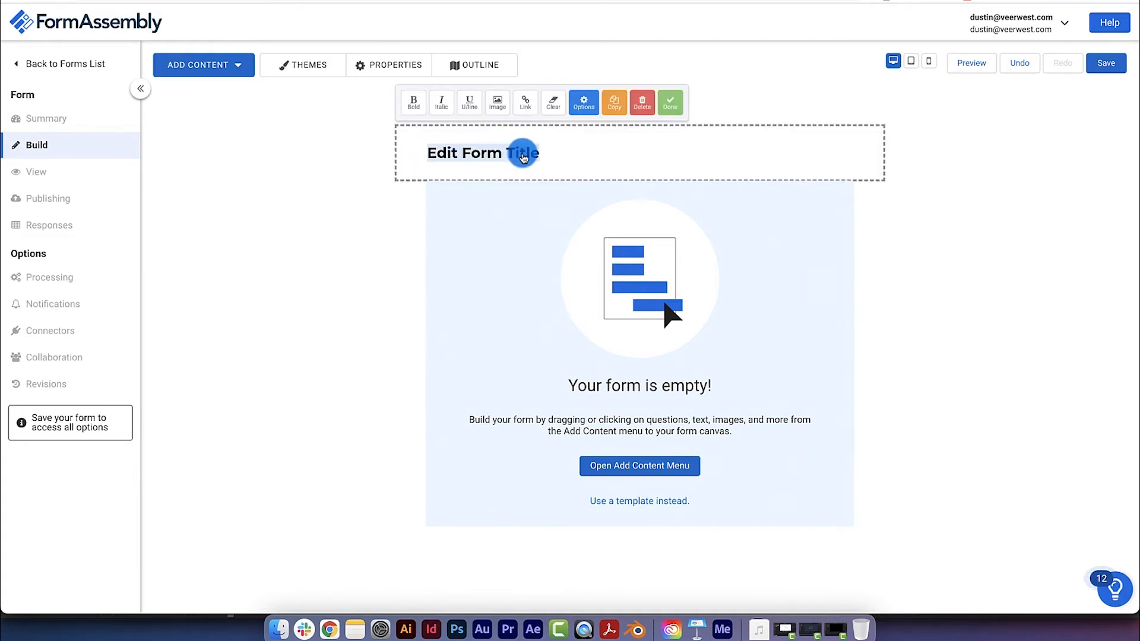
type("Reach Out")
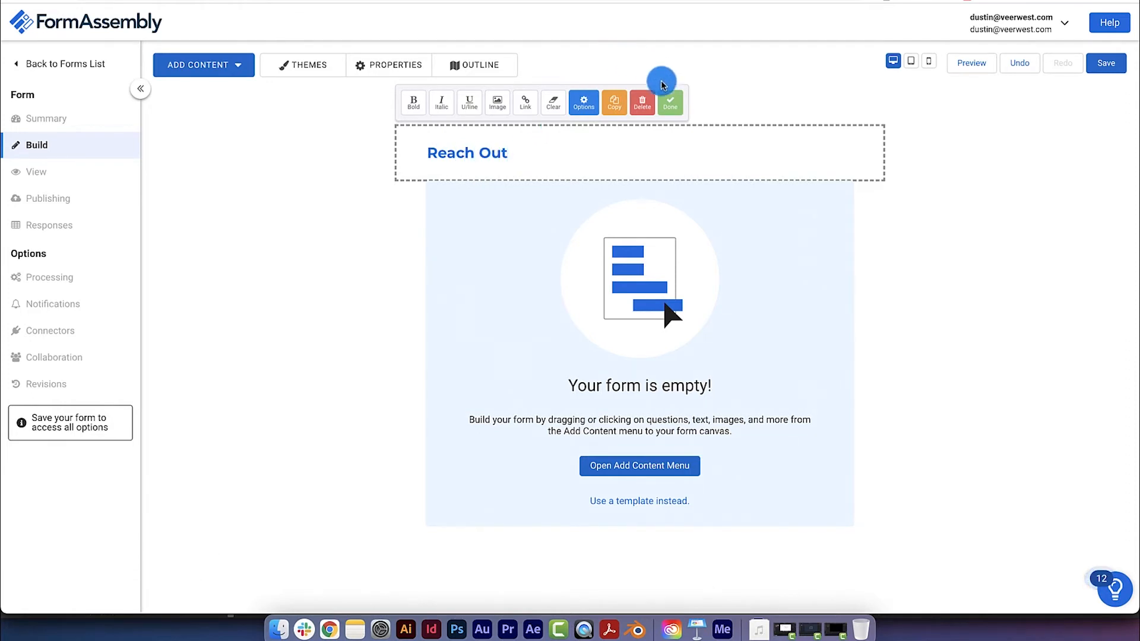
left_click(670, 102)
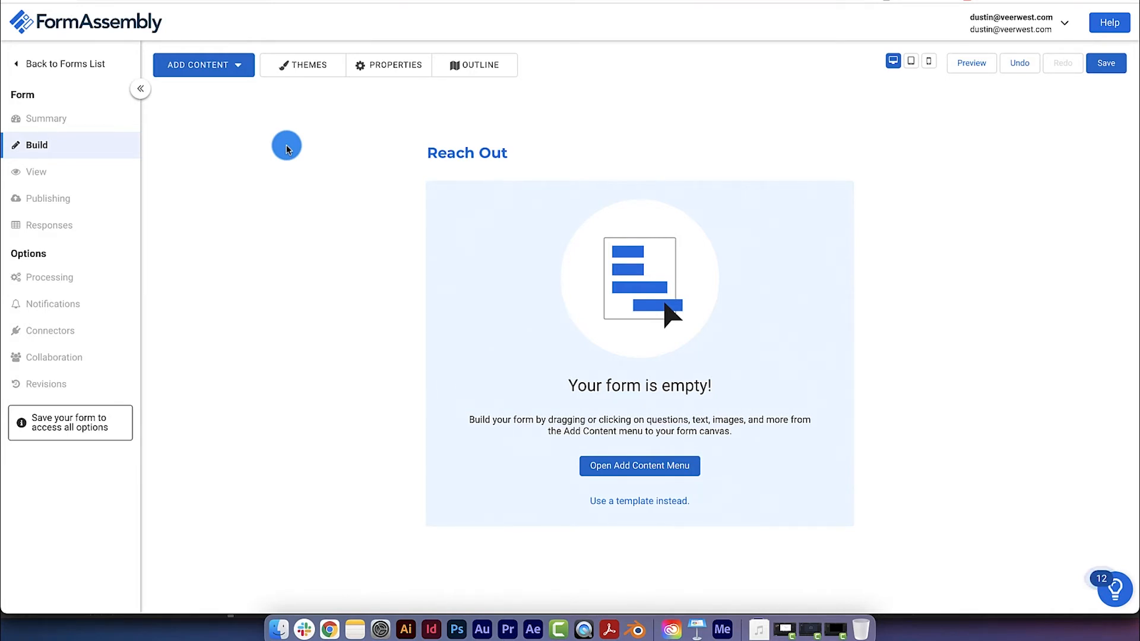
Bring up the Add Content menu with its question types
left_click(235, 65)
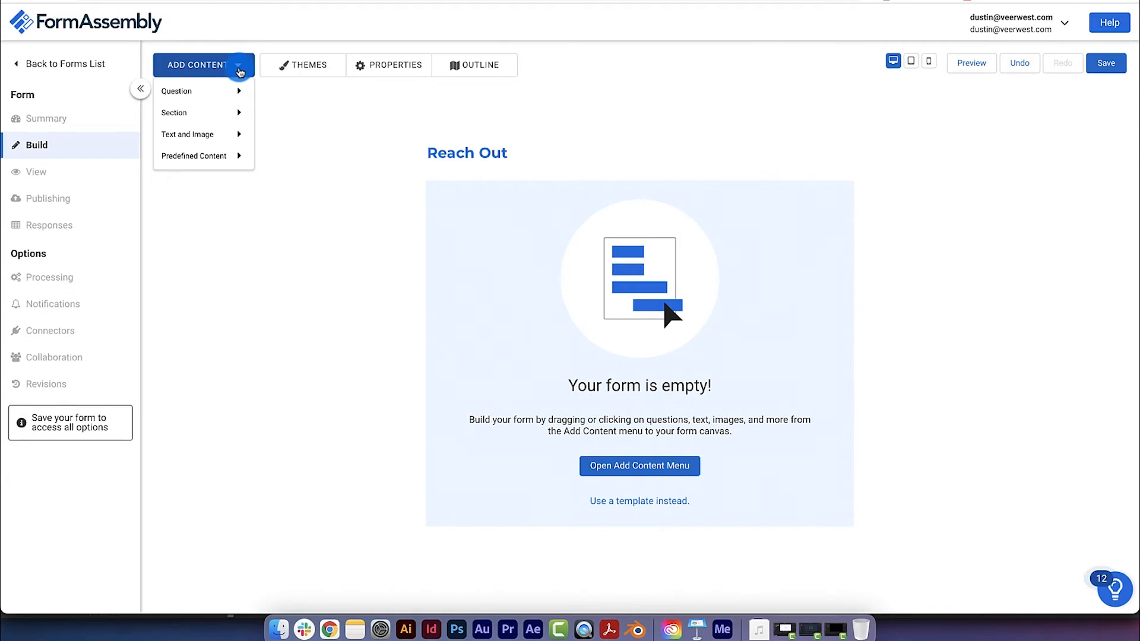
mouse_move(176, 90)
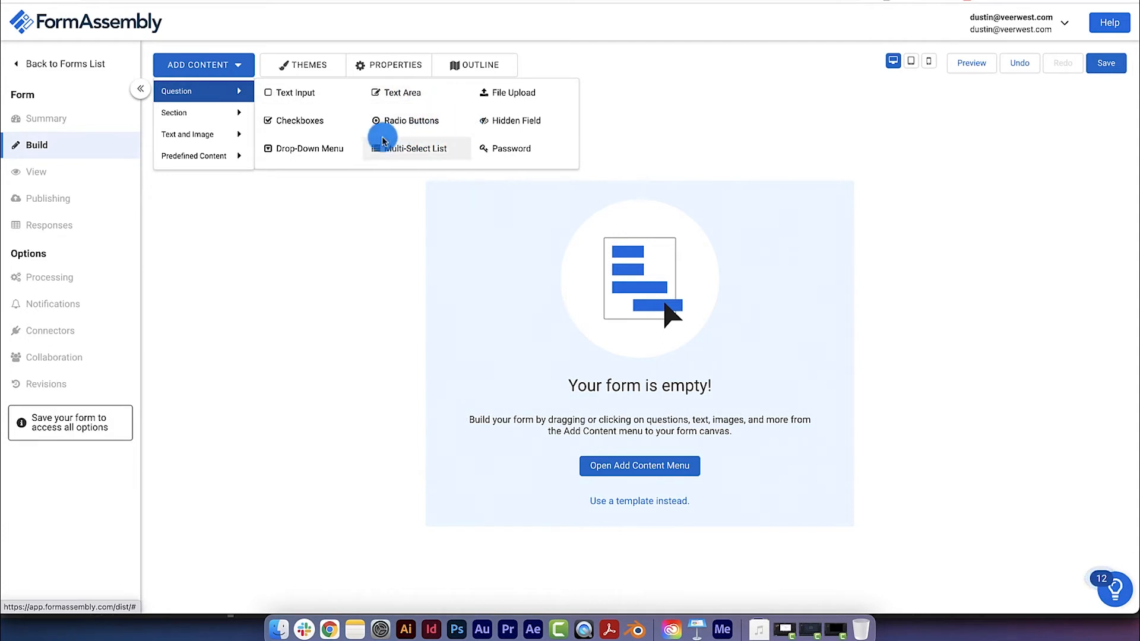
mouse_move(335, 152)
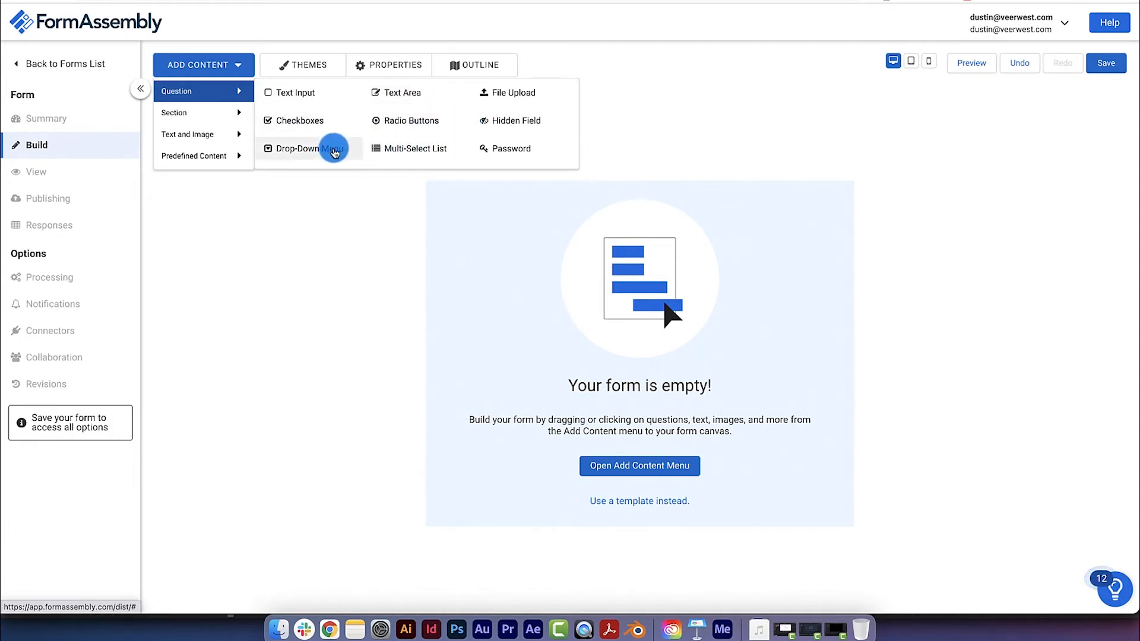
mouse_move(505, 93)
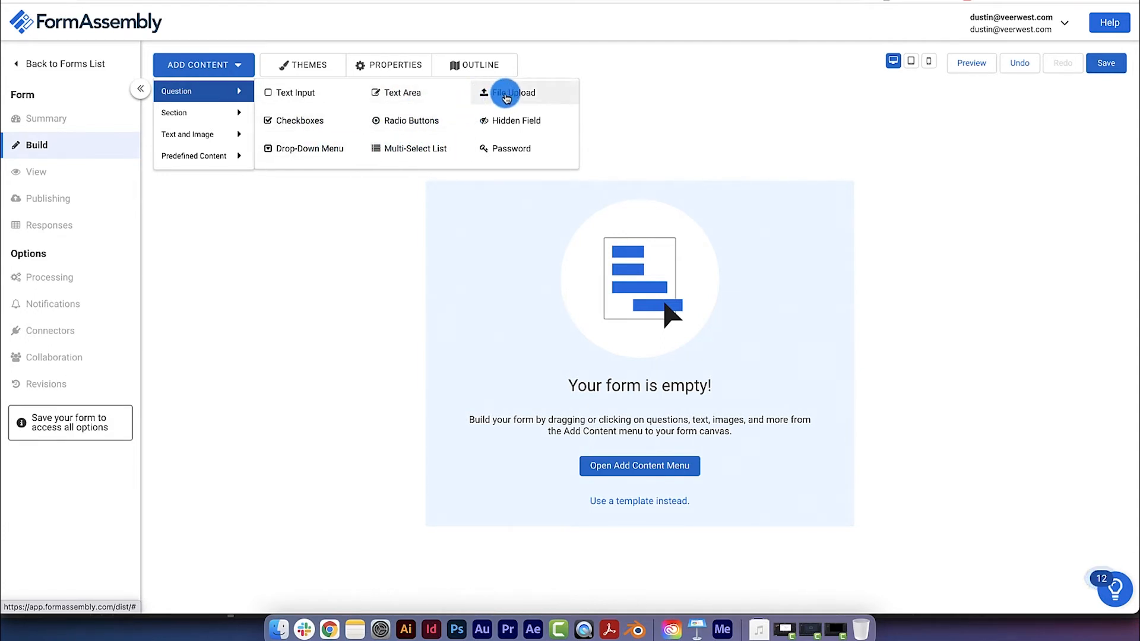
mouse_move(291, 96)
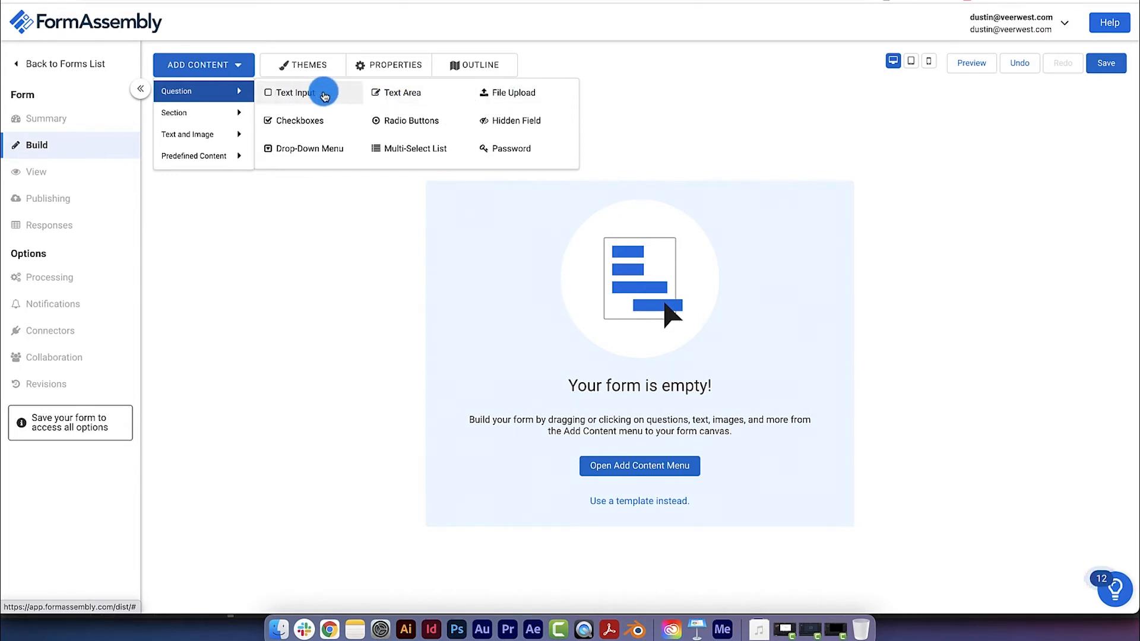
Add two single-line text questions to the form, still labelled 'Edit this text'
left_click_drag(291, 93, 596, 283)
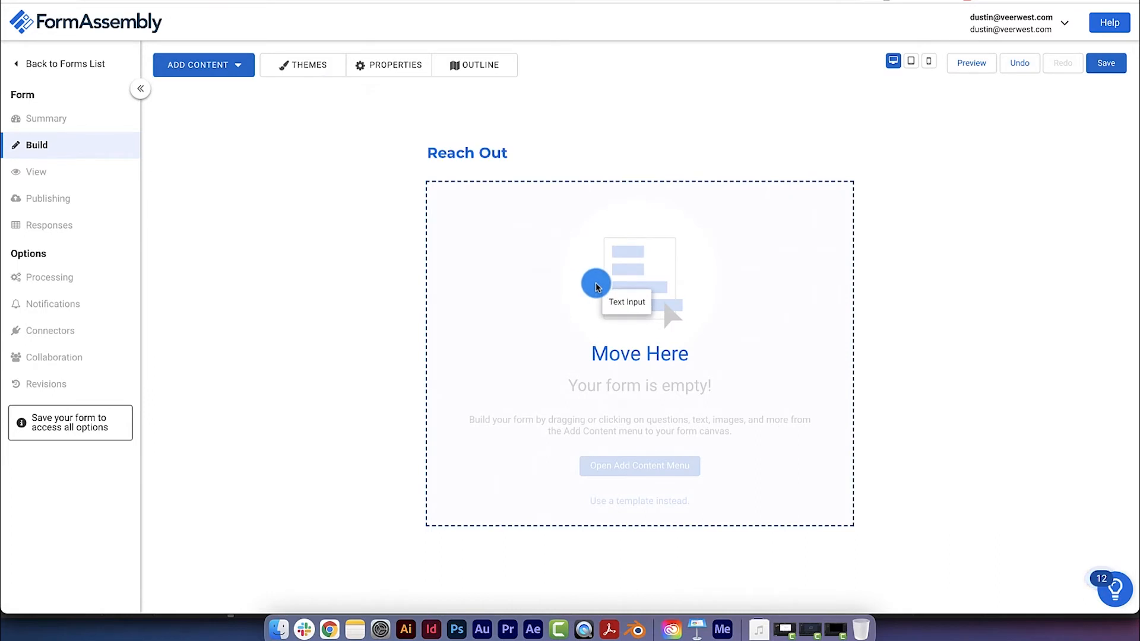
left_click(597, 286)
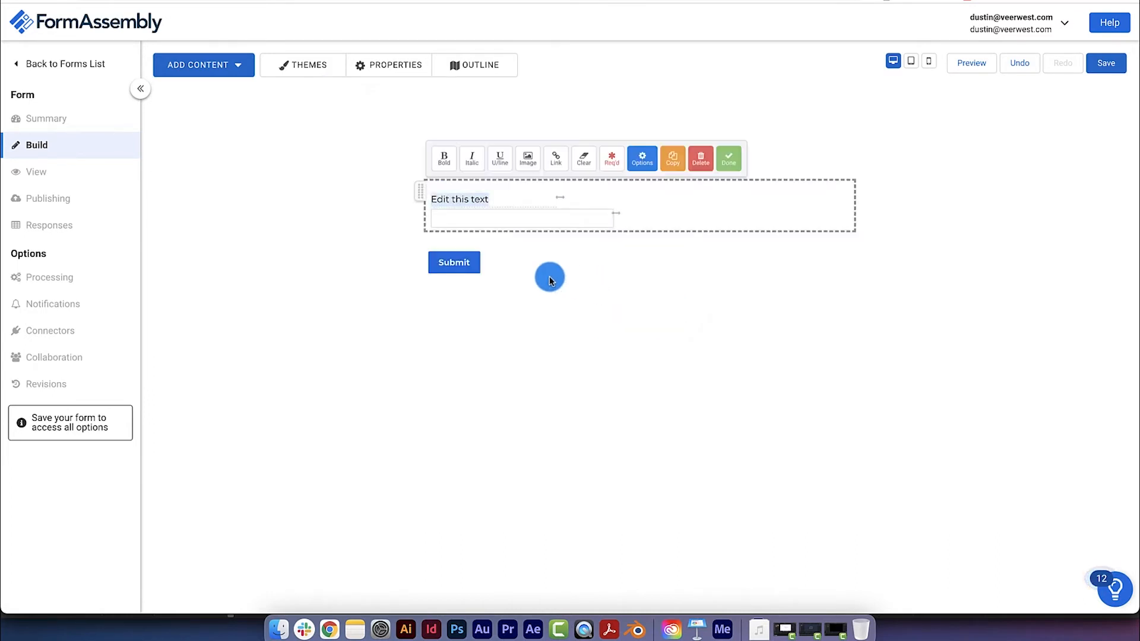
left_click(203, 64)
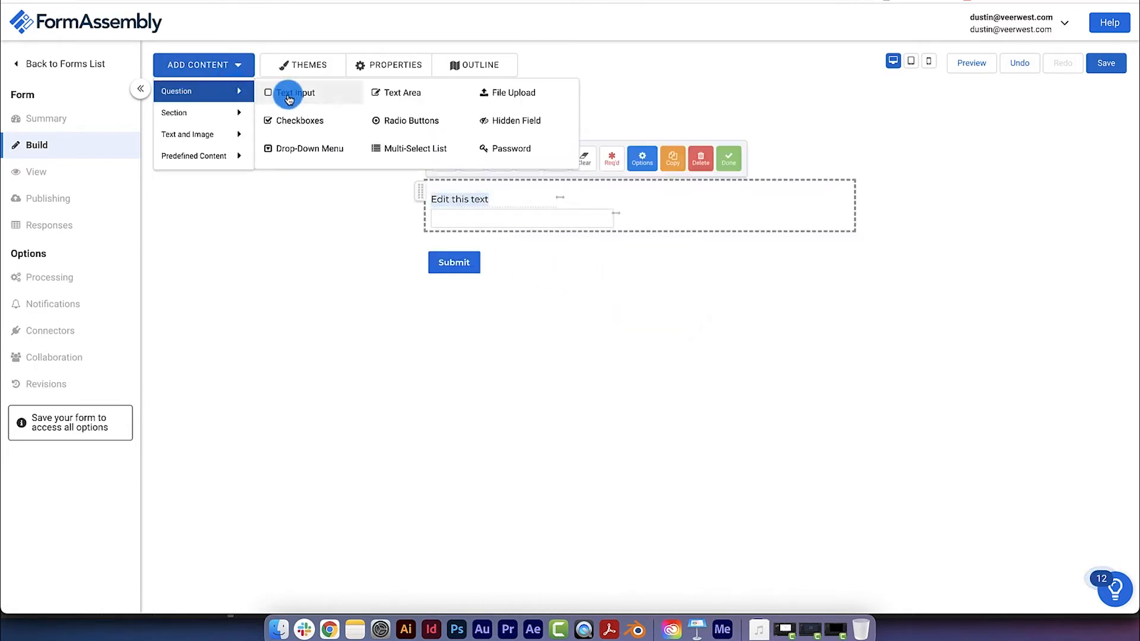
left_click(289, 95)
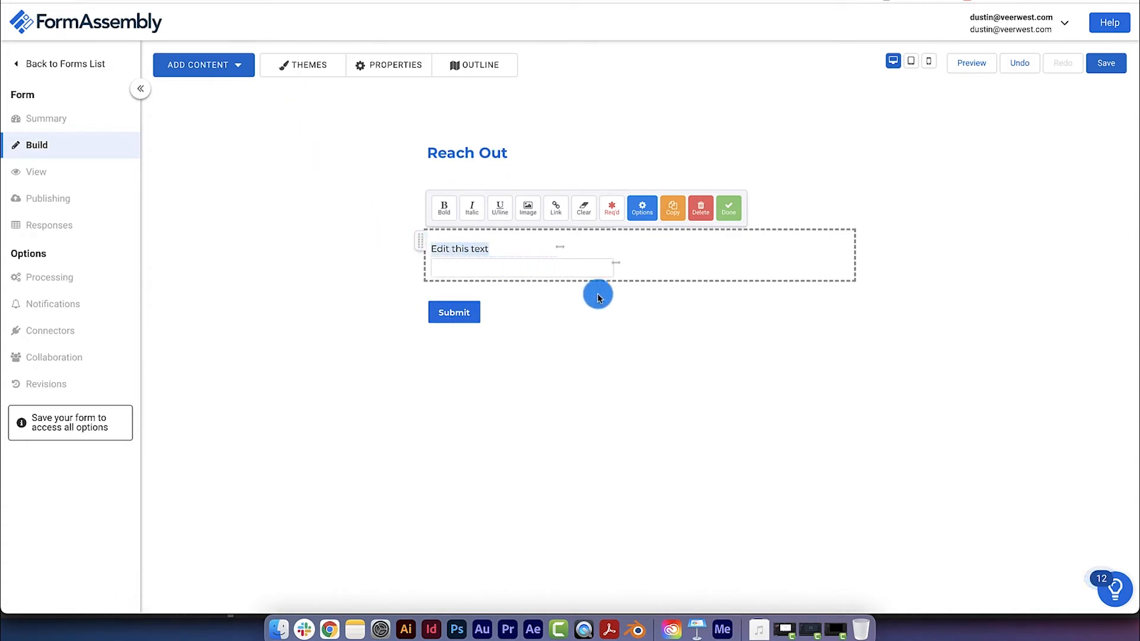
left_click(728, 208)
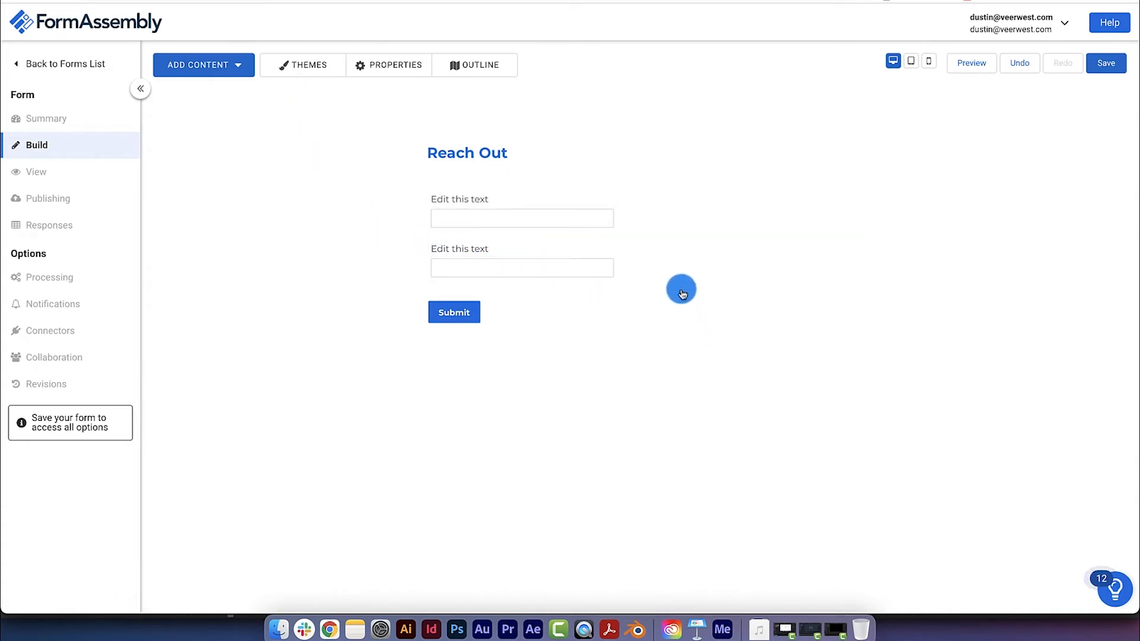
mouse_move(301, 108)
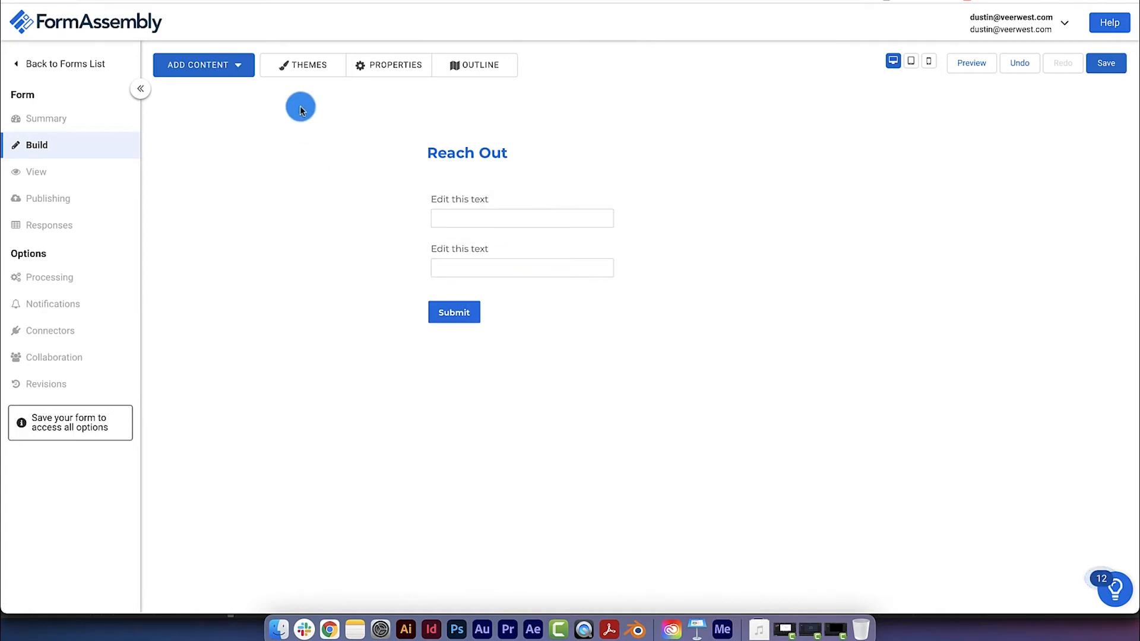
left_click(203, 64)
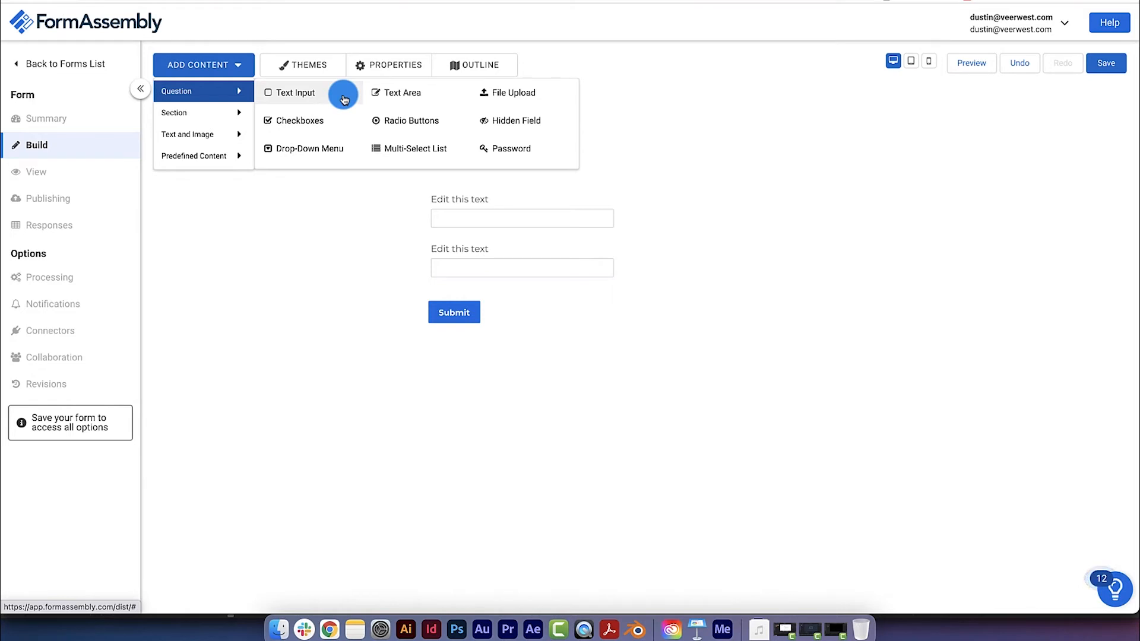
Add a third text question and label the three First name, Last name and Email
left_click(295, 93)
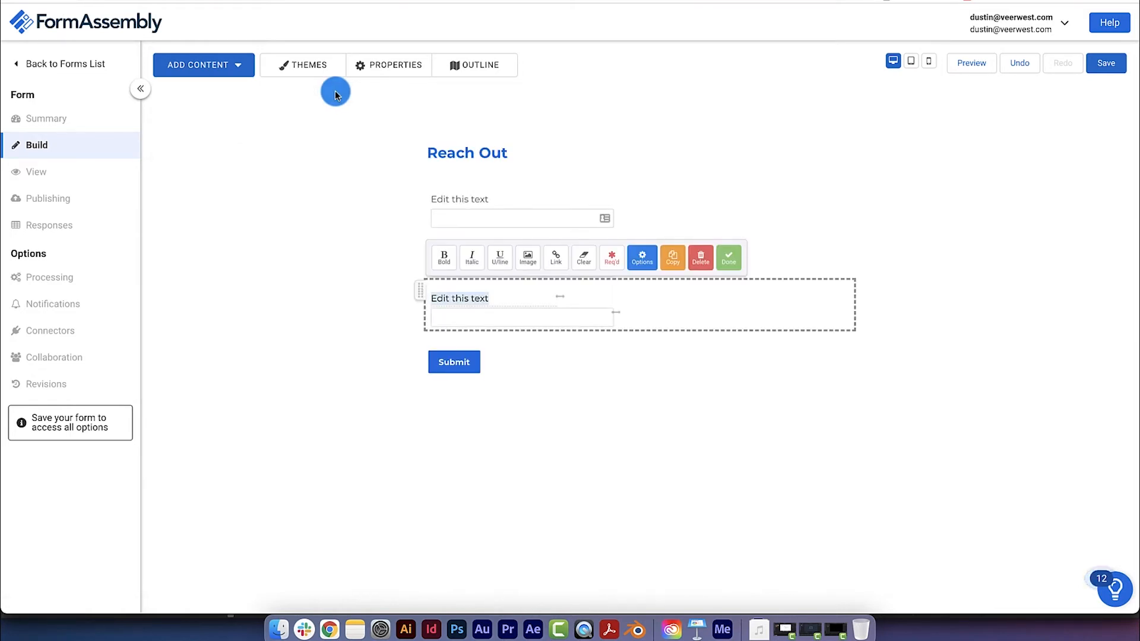
mouse_move(360, 217)
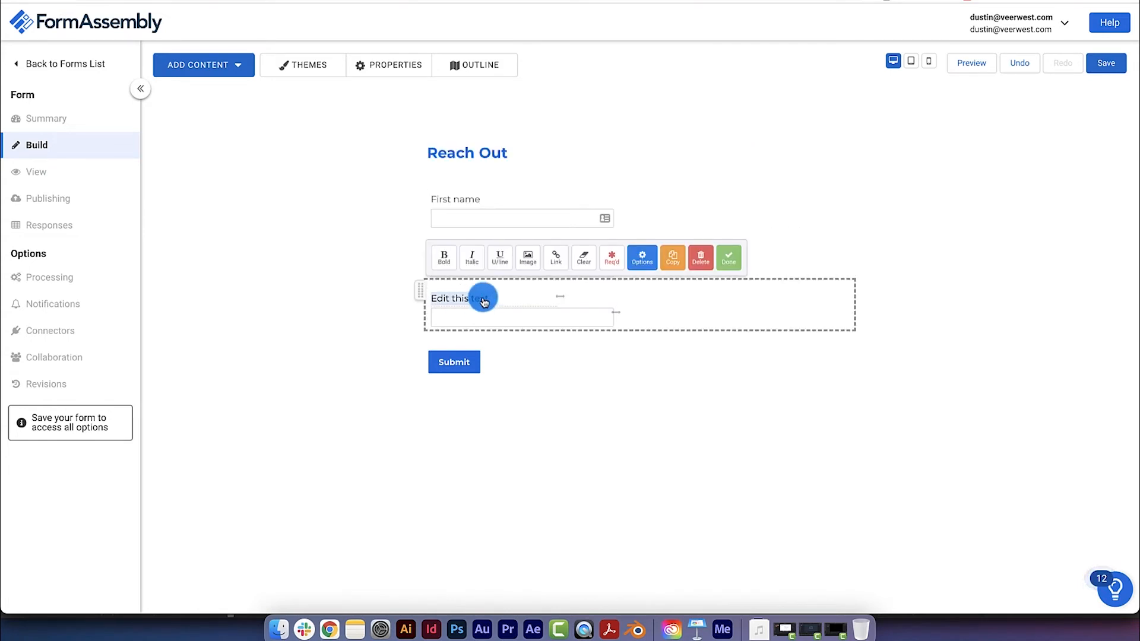
type("Email")
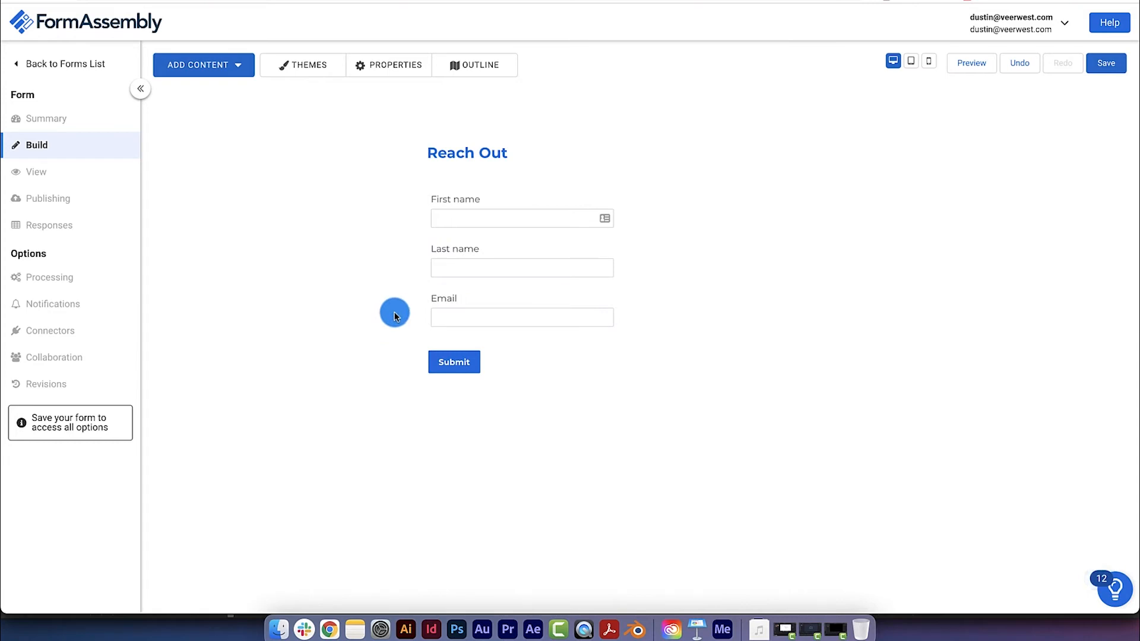
left_click(202, 65)
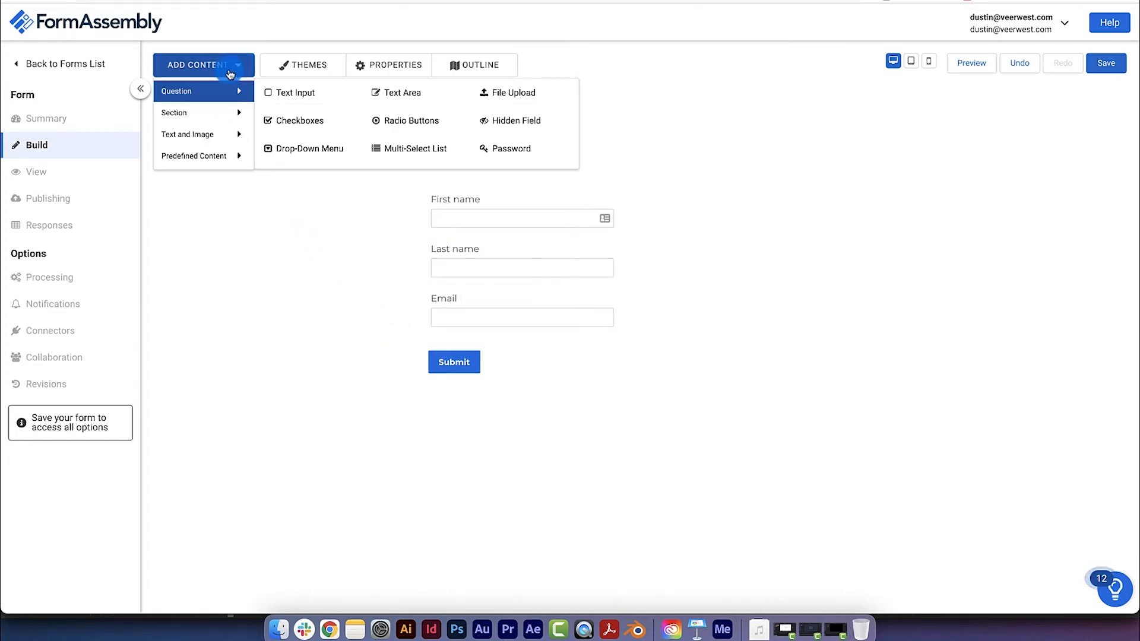
mouse_move(422, 95)
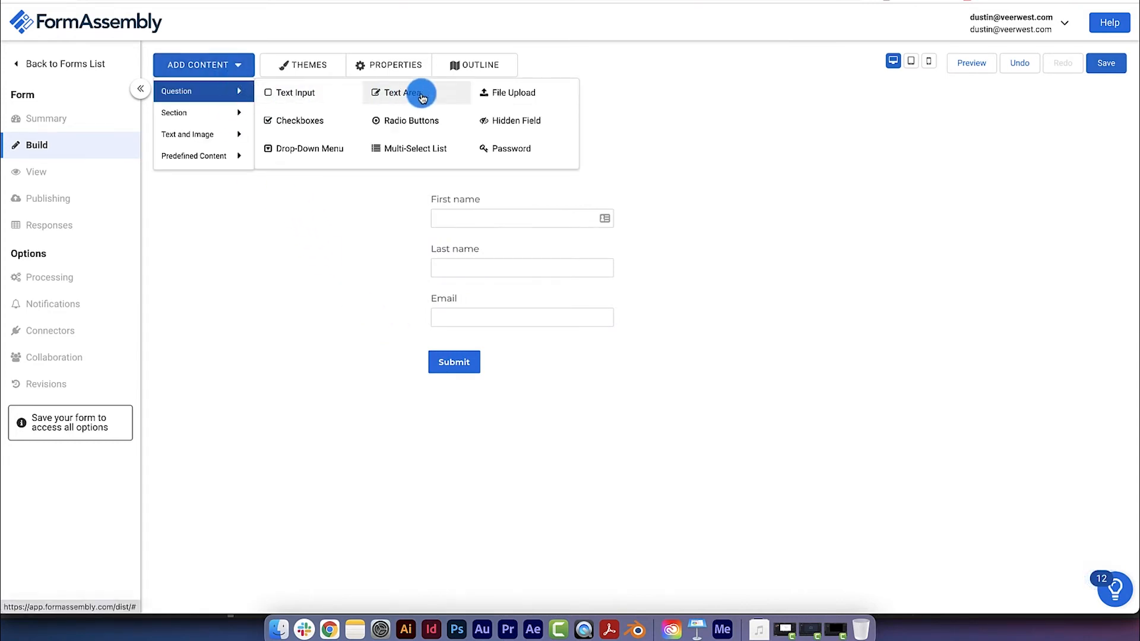
Add a multi-line Text Area question below Email, labelled Message
left_click(410, 93)
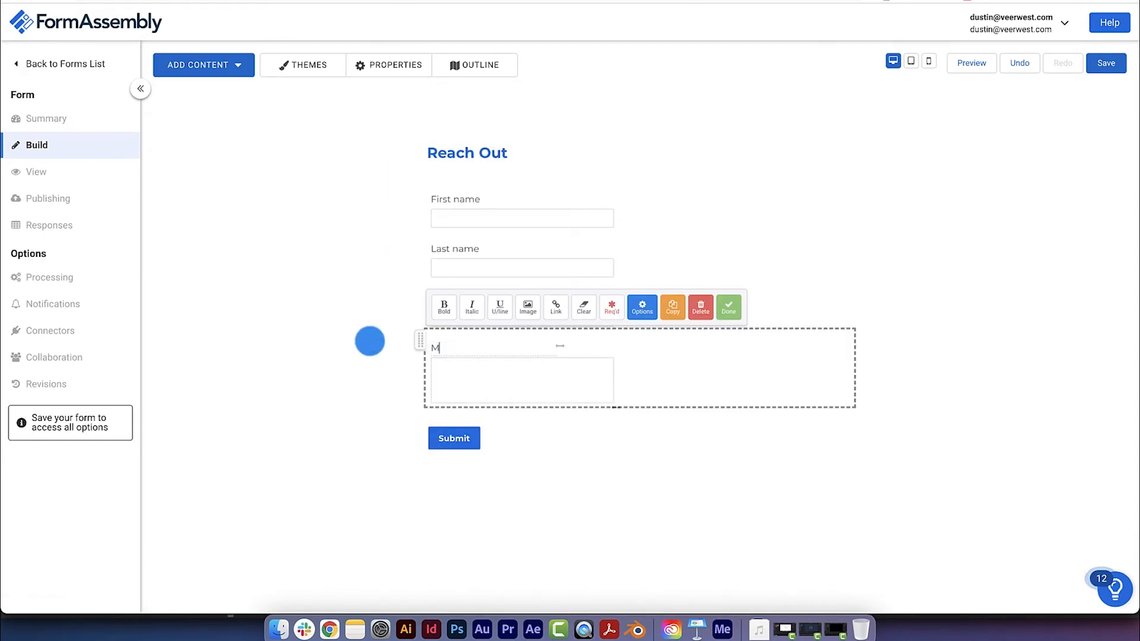
left_click(729, 307)
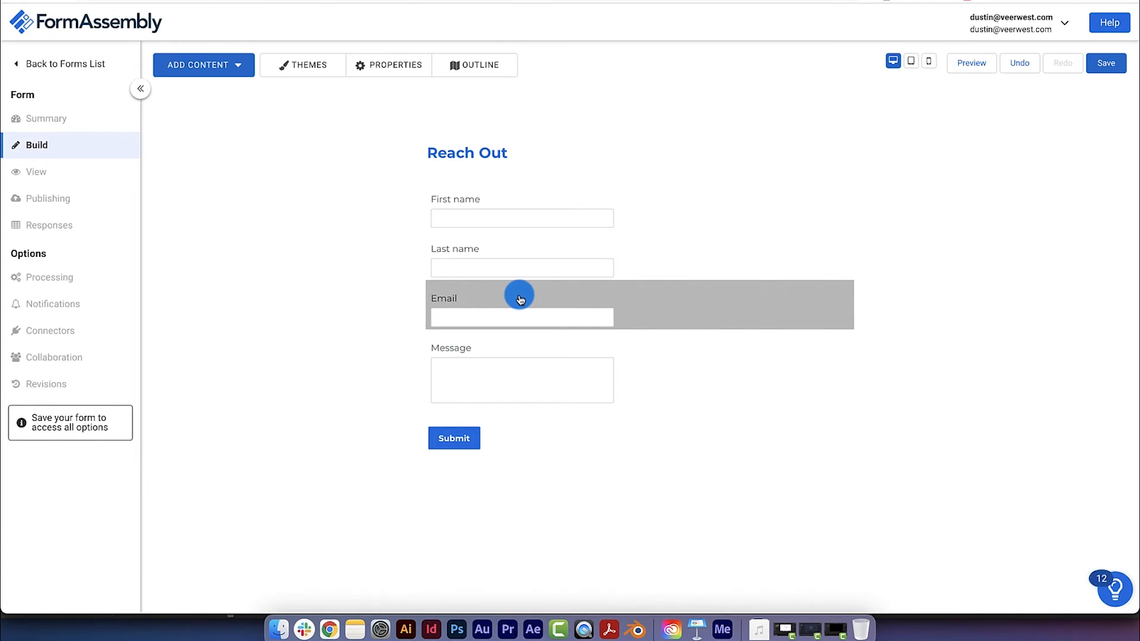
Set the Email question's expected input format to Email and mark it required
left_click(510, 296)
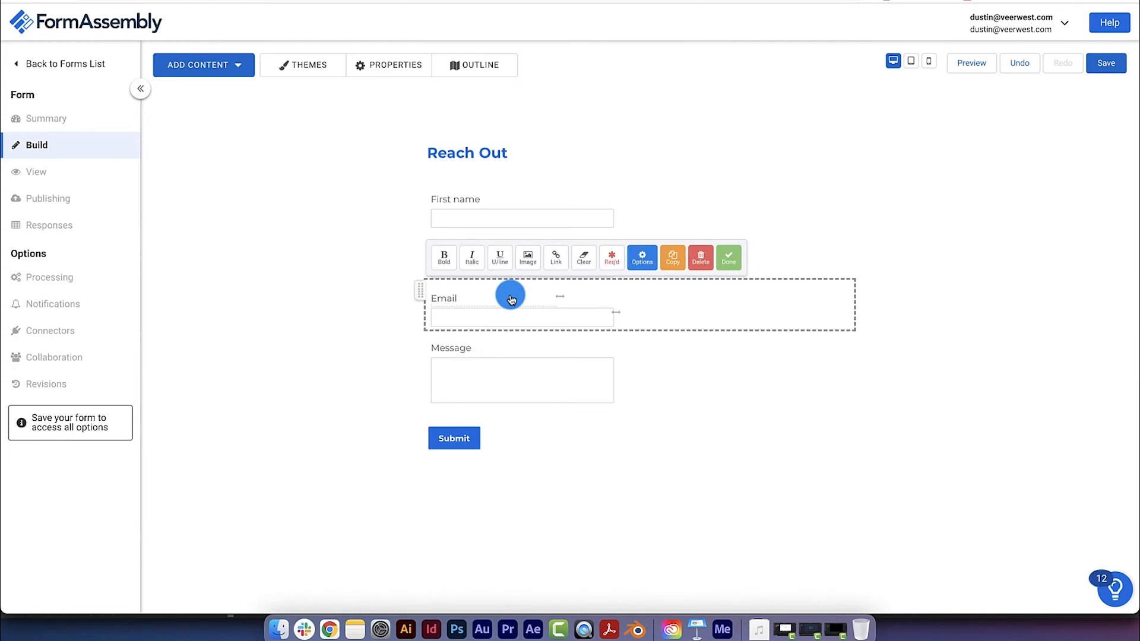
left_click(641, 258)
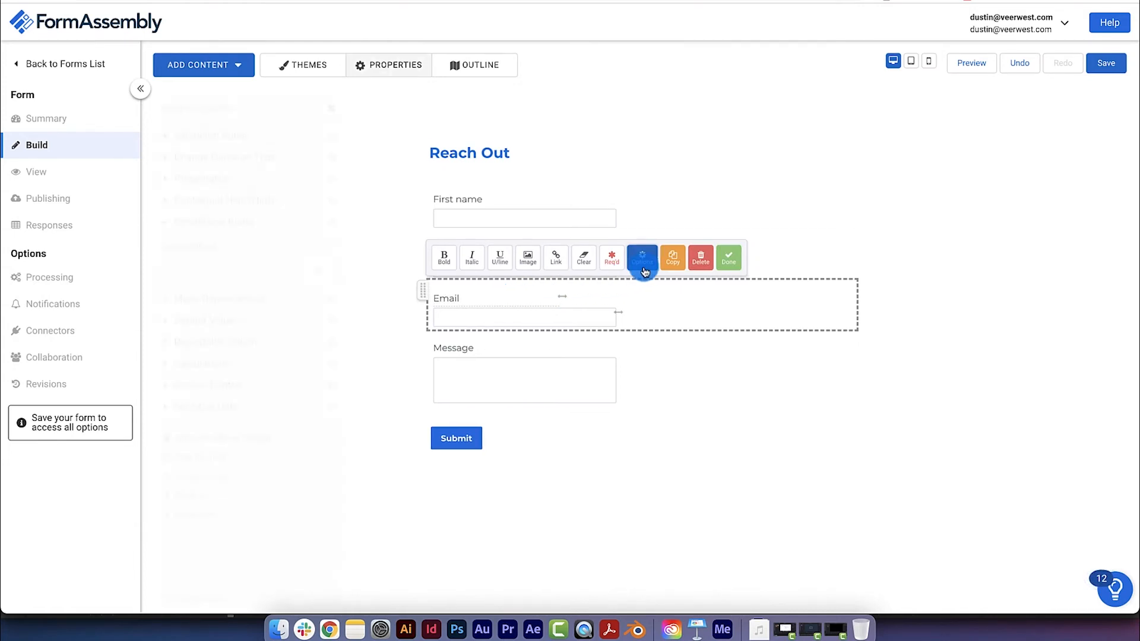
left_click(642, 256)
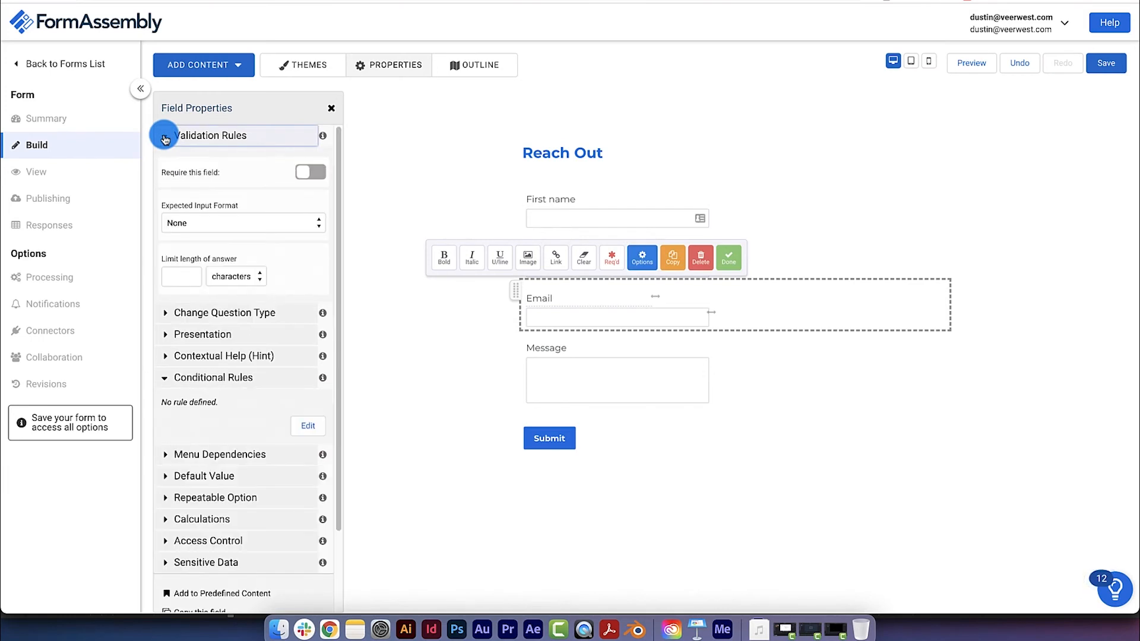
left_click(244, 223)
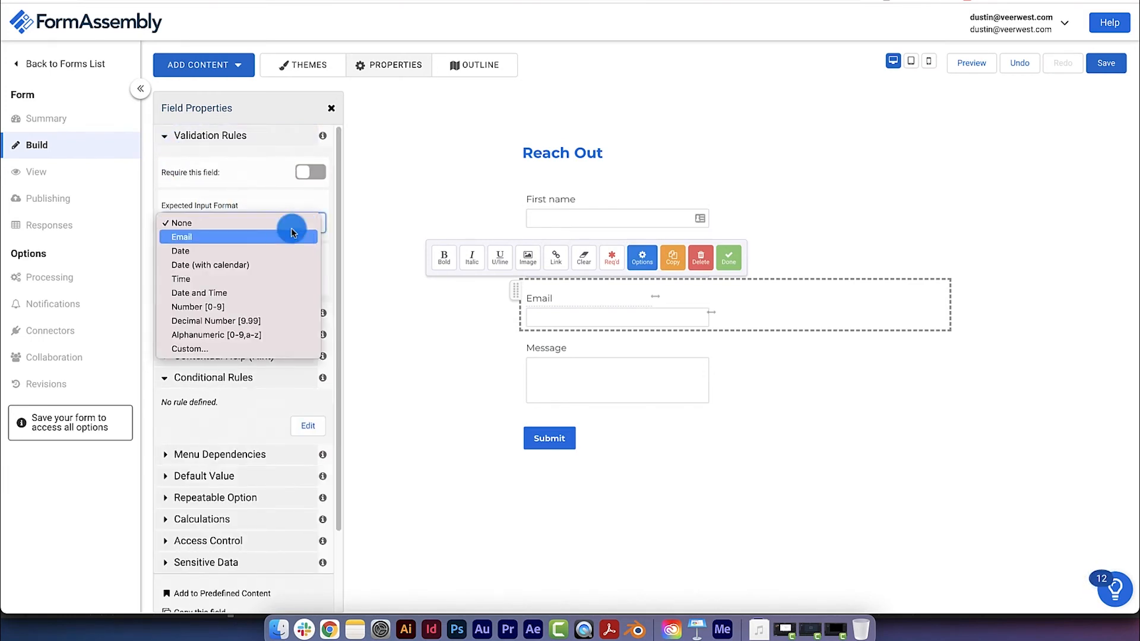
left_click(181, 236)
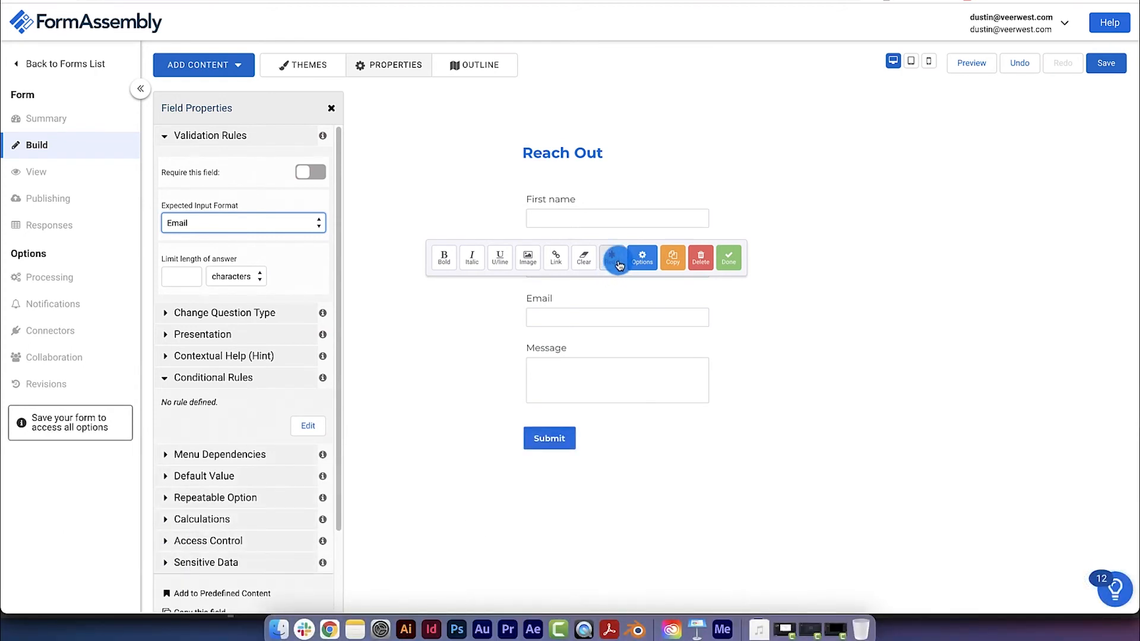
left_click(309, 172)
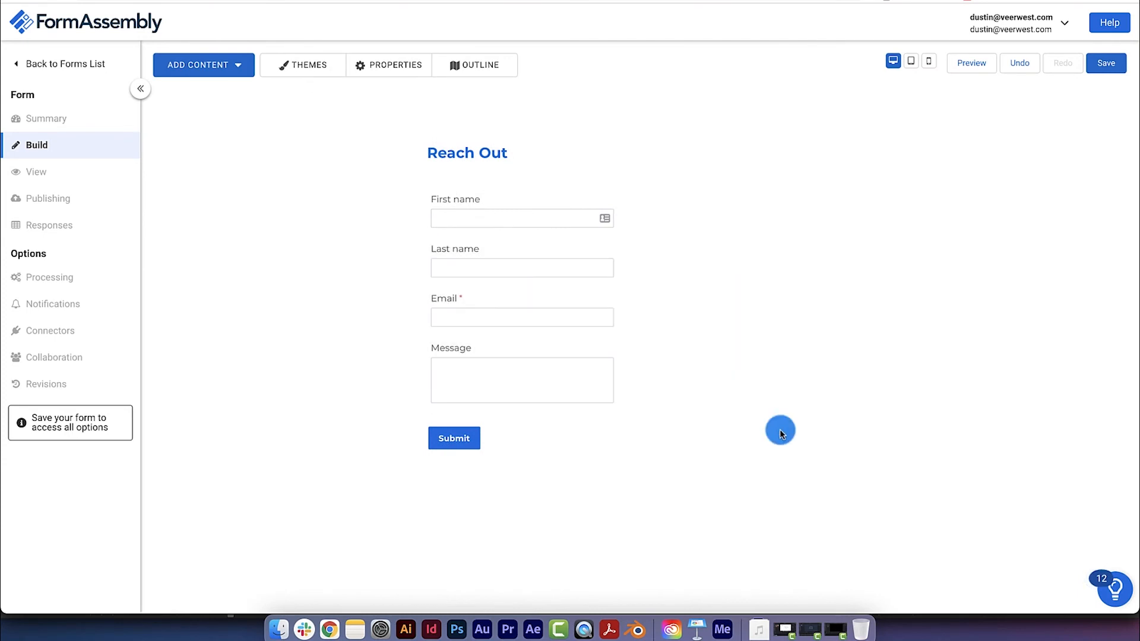
mouse_move(539, 485)
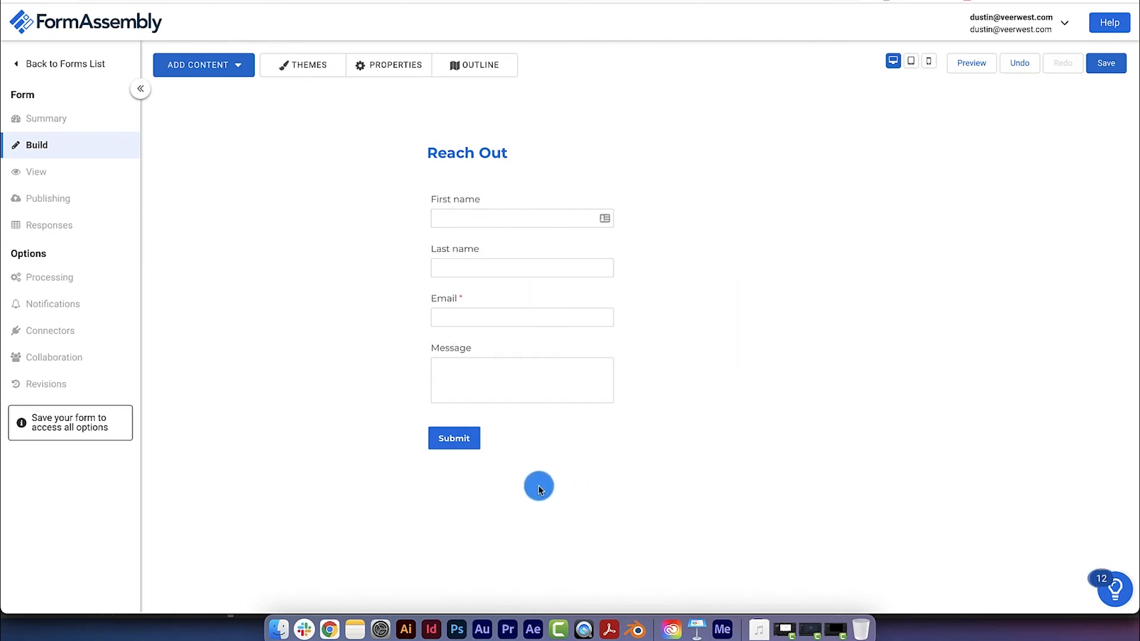
mouse_move(463, 456)
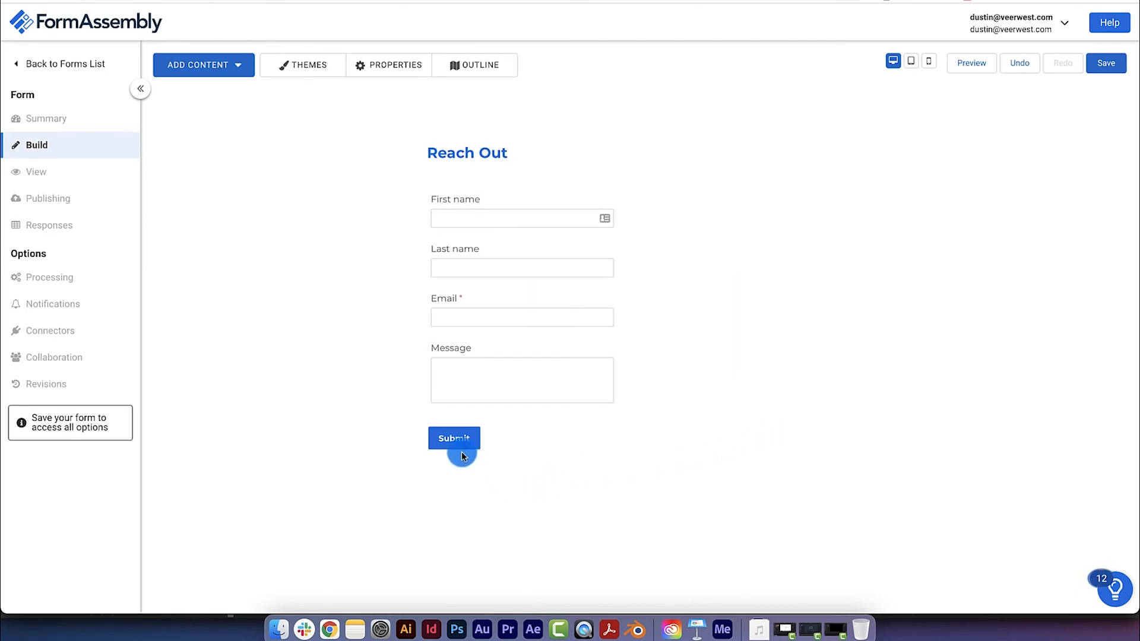
Relabel the submit button from Submit to 'Contact Us'
left_click(454, 439)
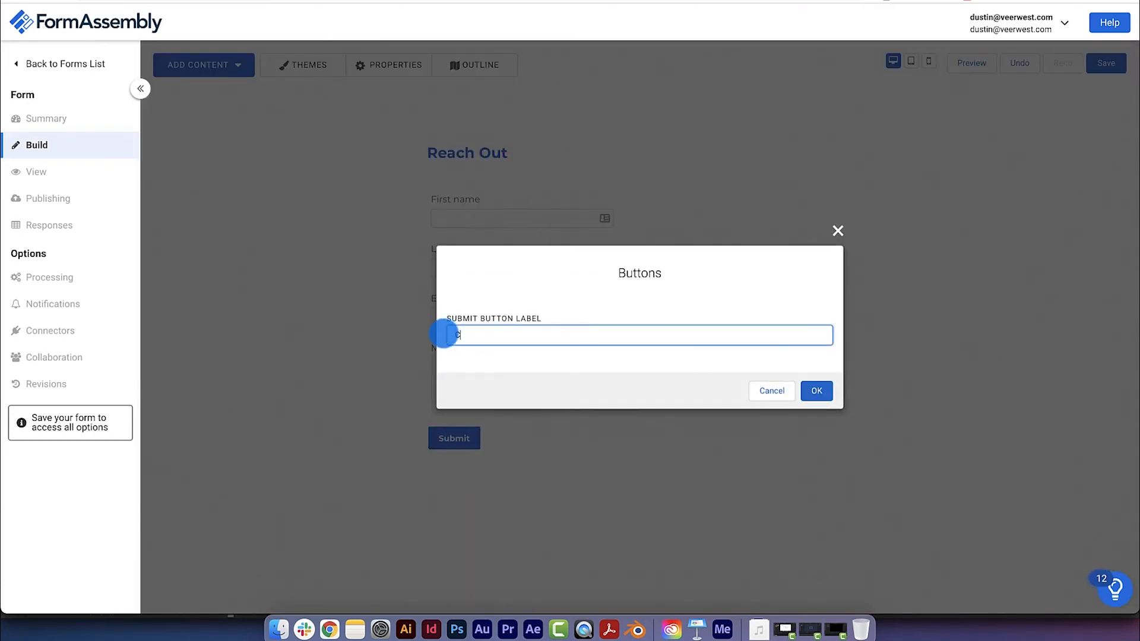
type("Contact U")
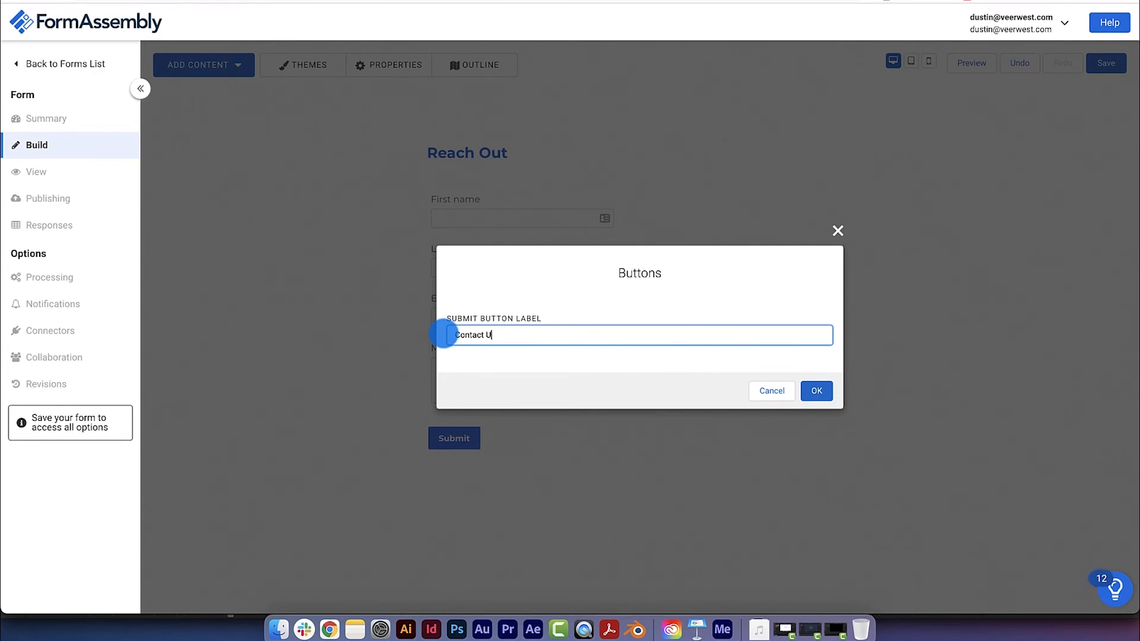
left_click(815, 391)
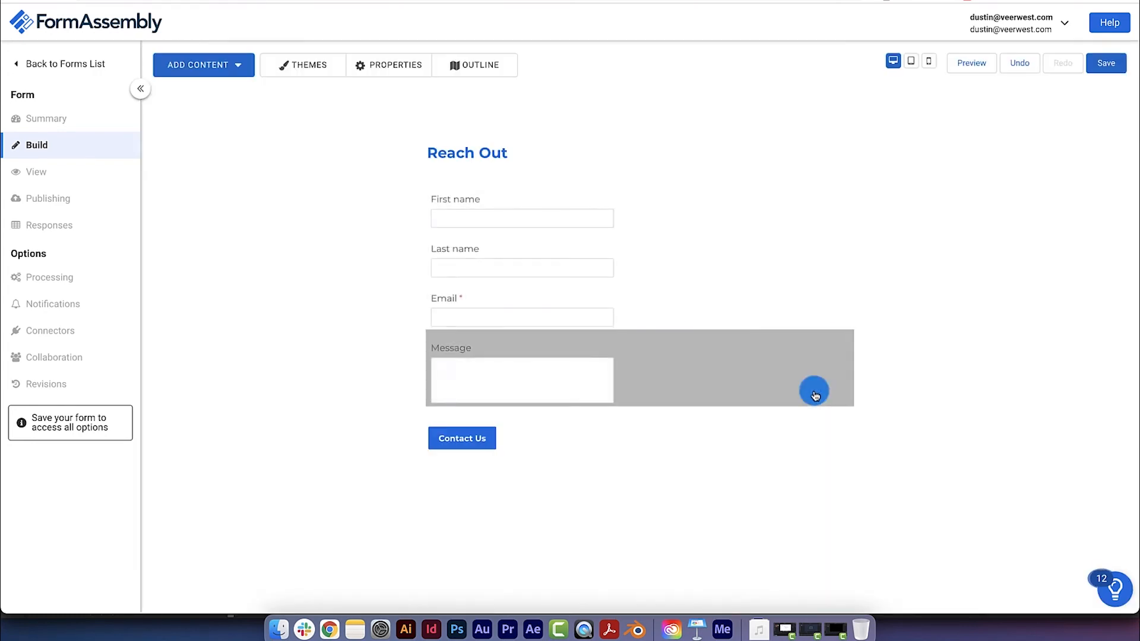
Save the form so it publishes with a live link, then view the published form
left_click(1105, 63)
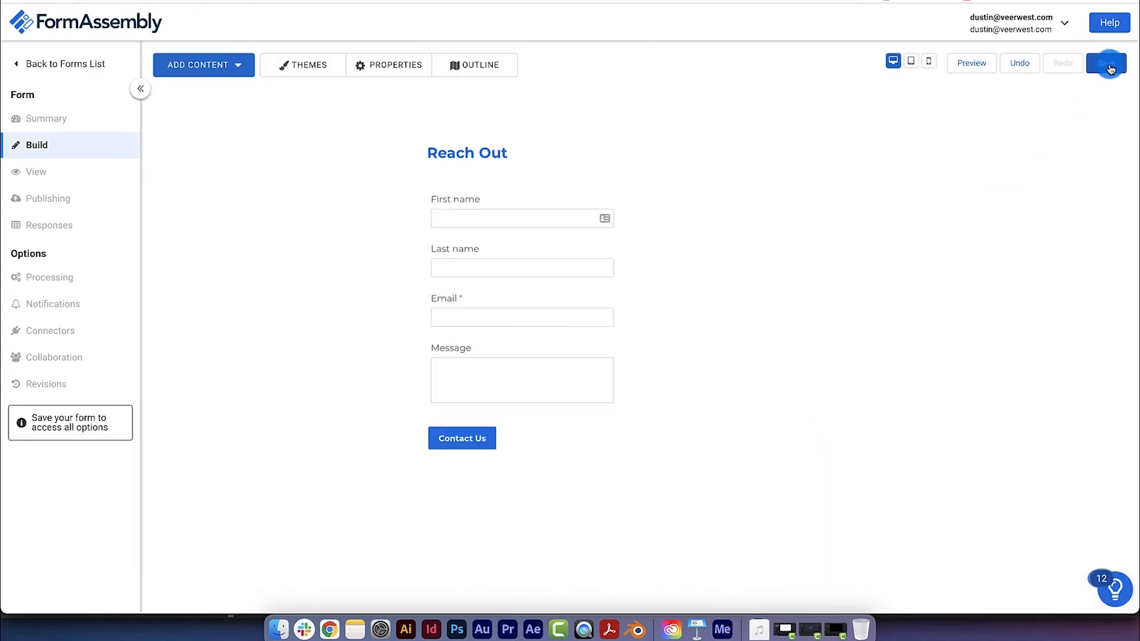
left_click(1107, 63)
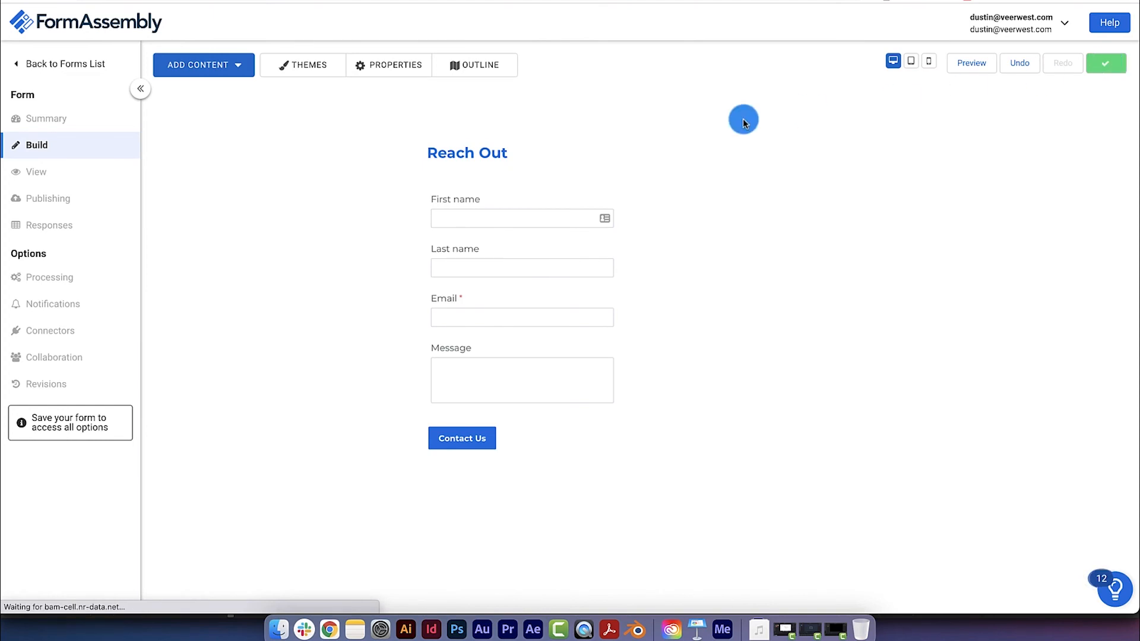
left_click(474, 65)
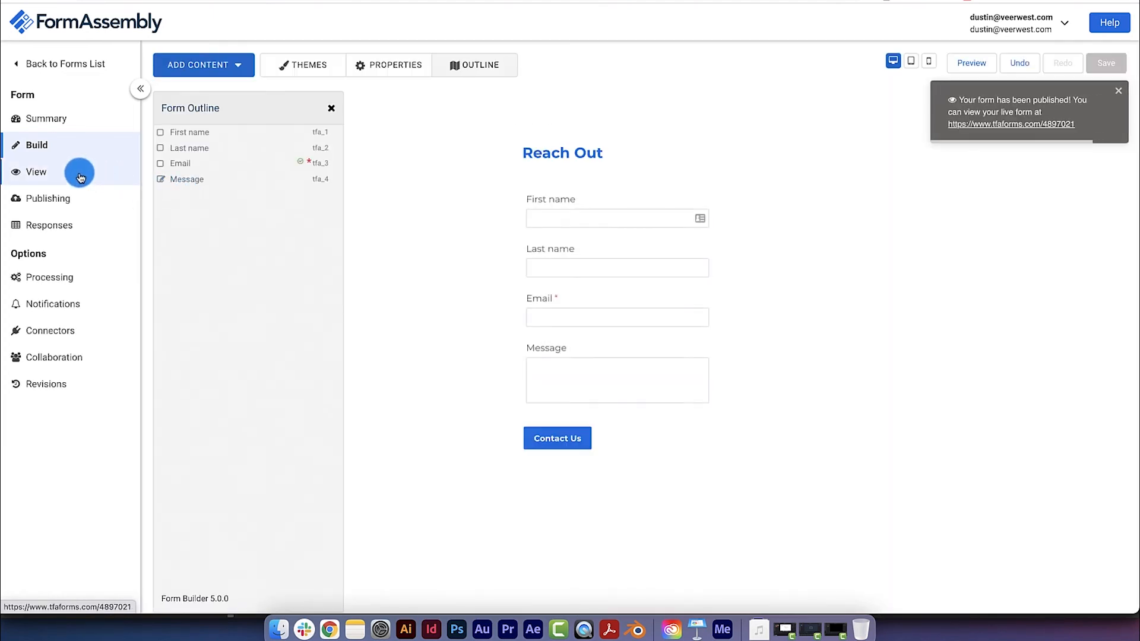